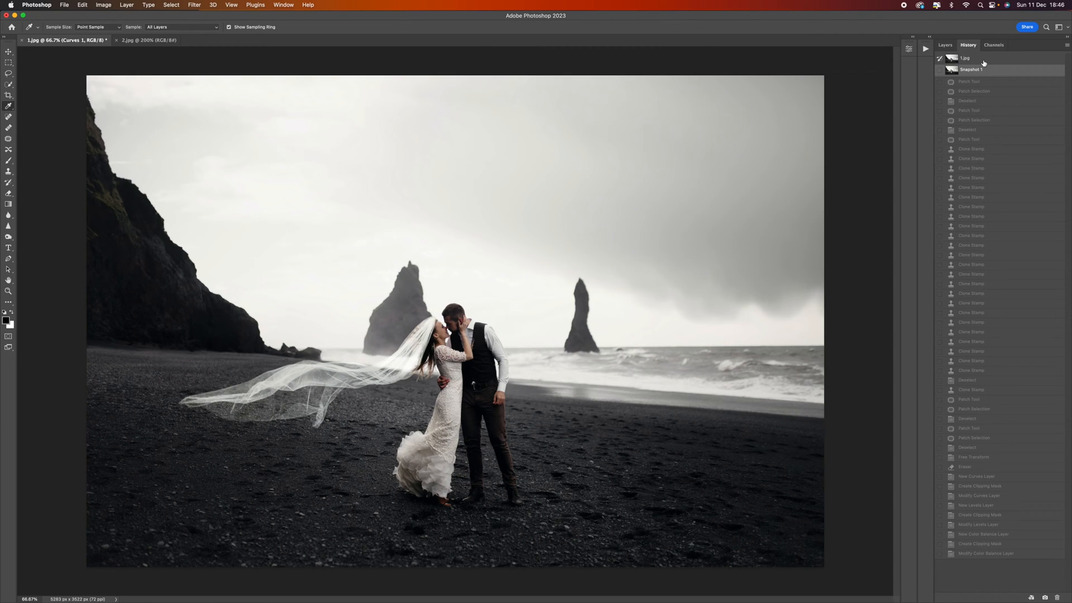
- Revert the beach photo to Snapshot 1 in the History panel
{"action": "left_click", "coordinate": [965, 58]}
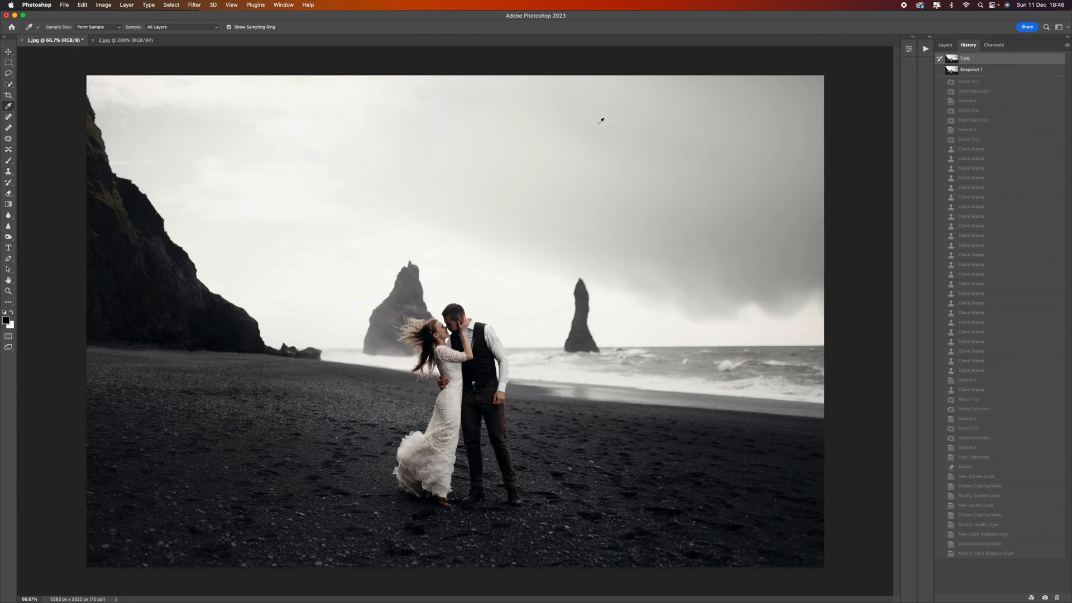
{"action": "left_click", "coordinate": [970, 69]}
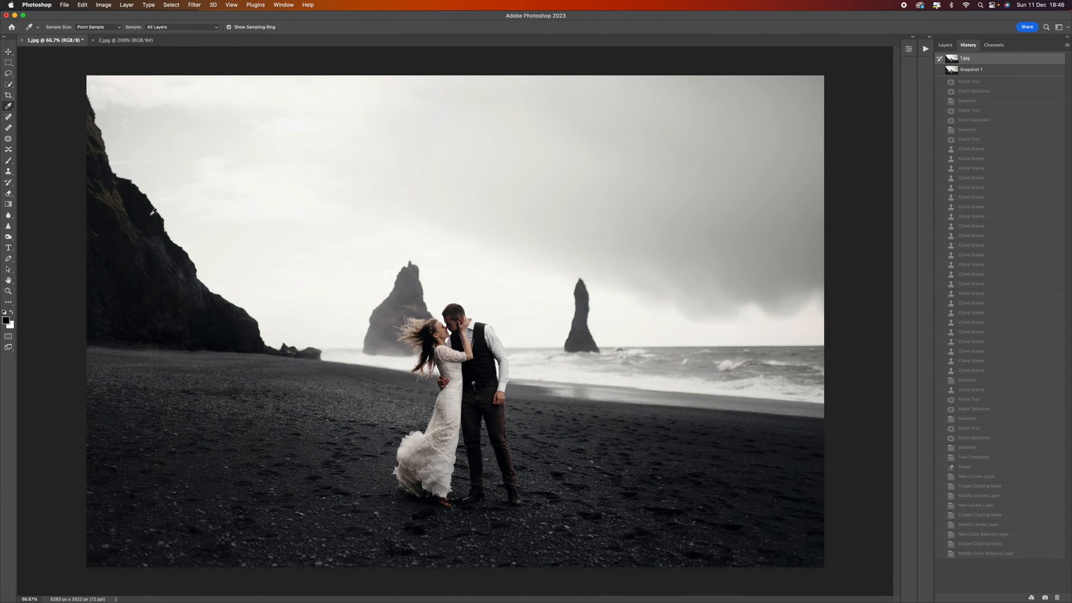
- Switch to the 2.jpg veil-on-black image and select its entire canvas
{"action": "left_click", "coordinate": [122, 40]}
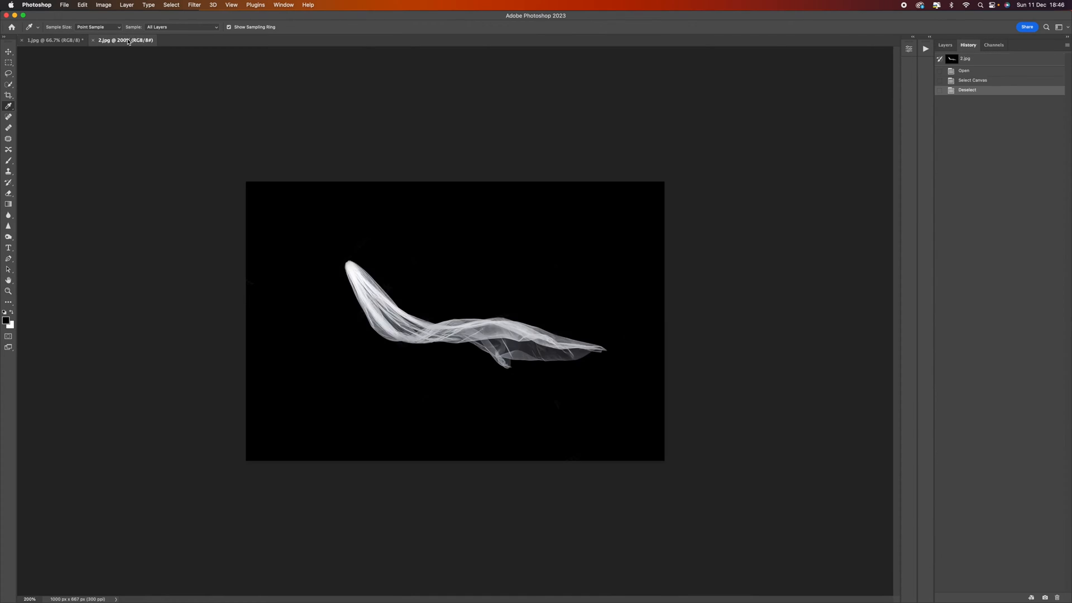
{"action": "mouse_move", "coordinate": [654, 362]}
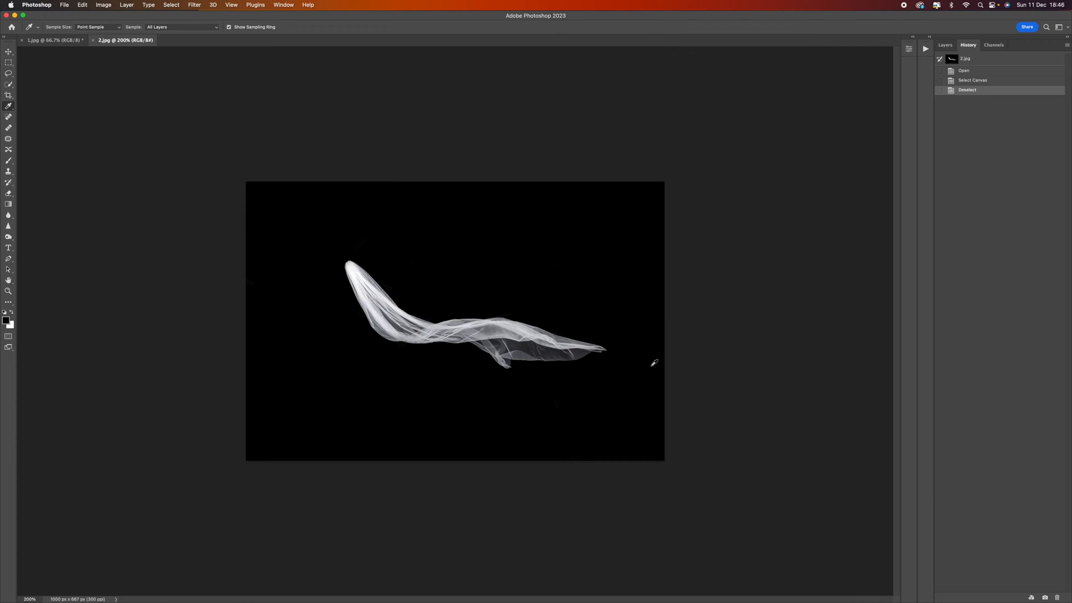
{"action": "mouse_move", "coordinate": [384, 235]}
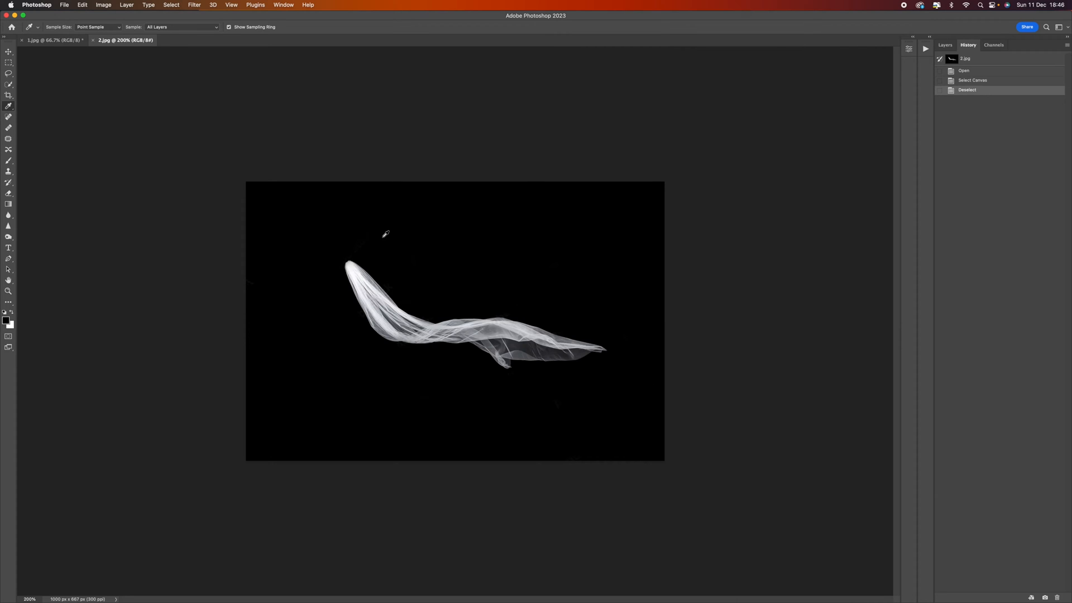
{"action": "mouse_move", "coordinate": [317, 512]}
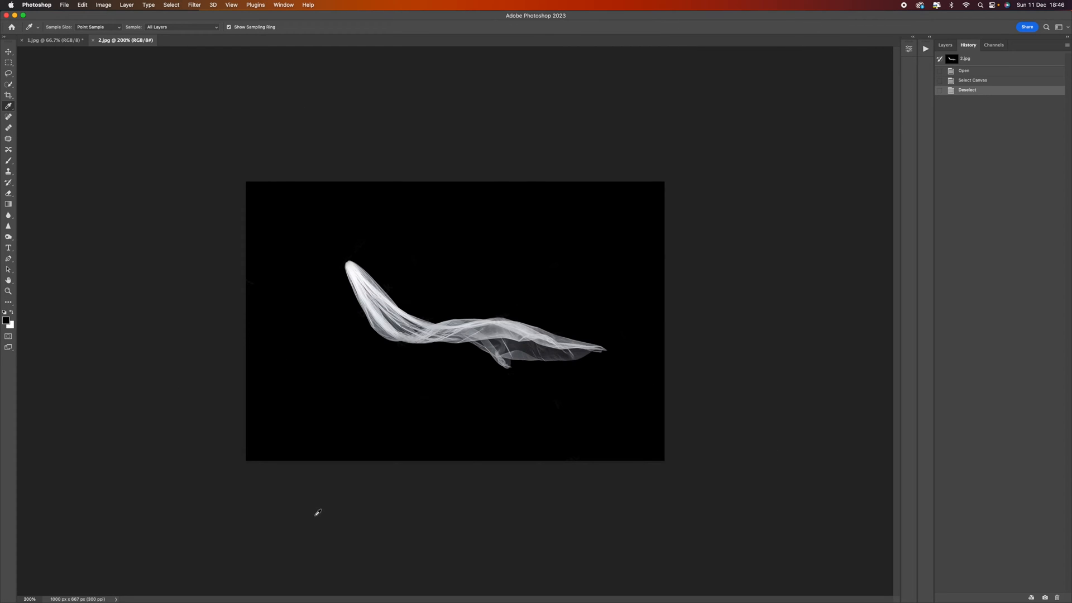
{"action": "mouse_move", "coordinate": [94, 275]}
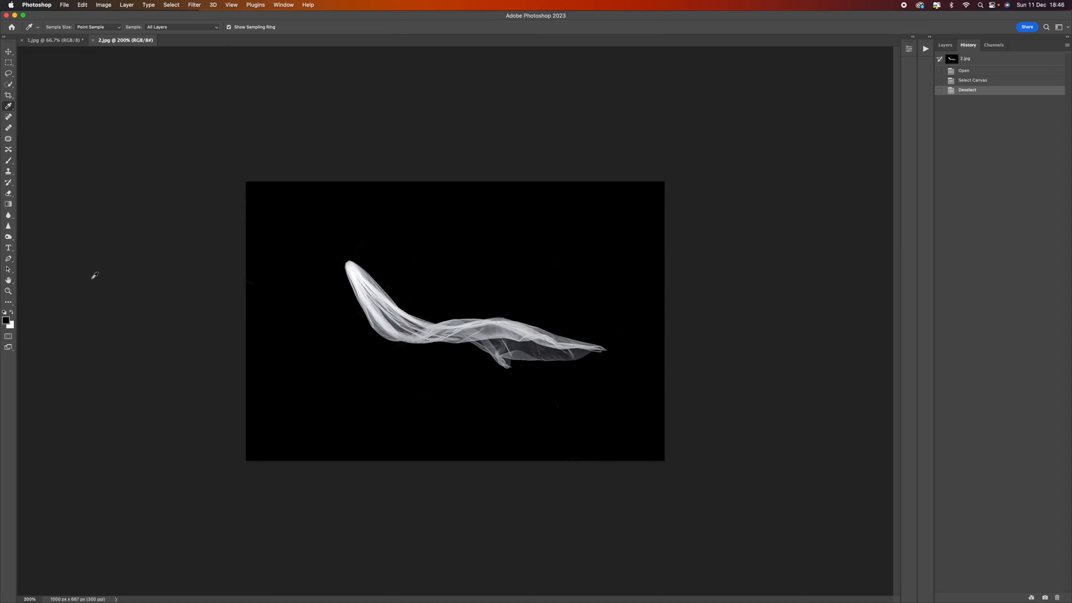
{"action": "mouse_move", "coordinate": [528, 294]}
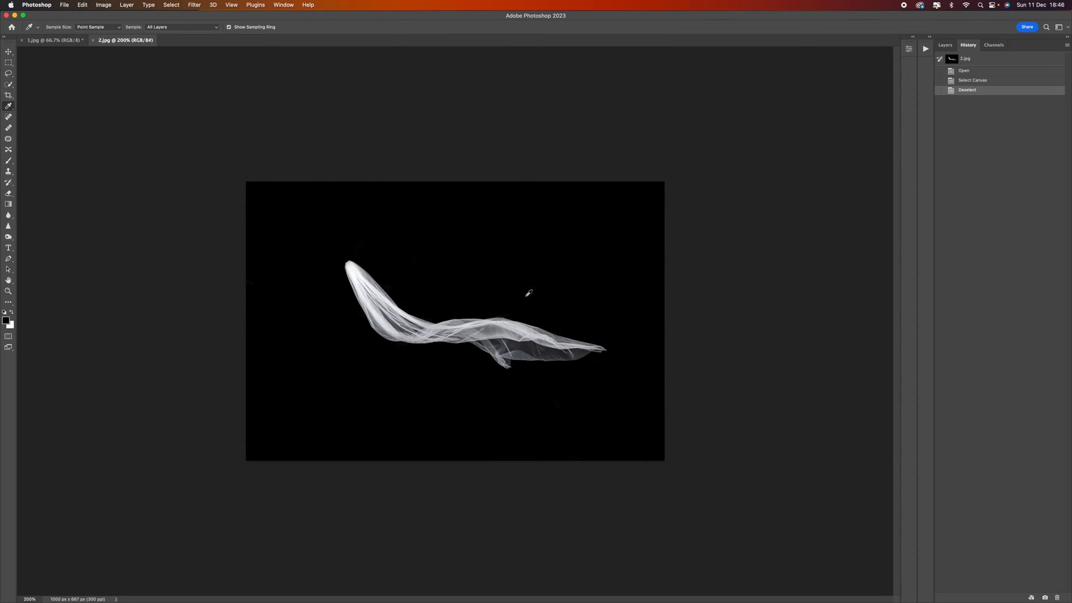
{"action": "mouse_move", "coordinate": [211, 15]}
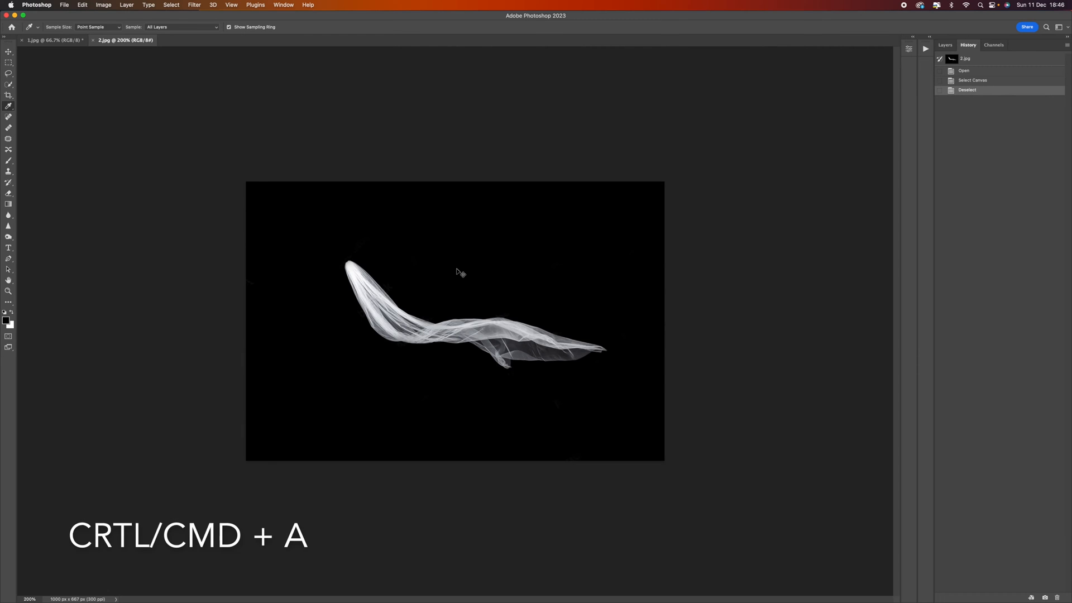
{"action": "key", "text": "cmd+a"}
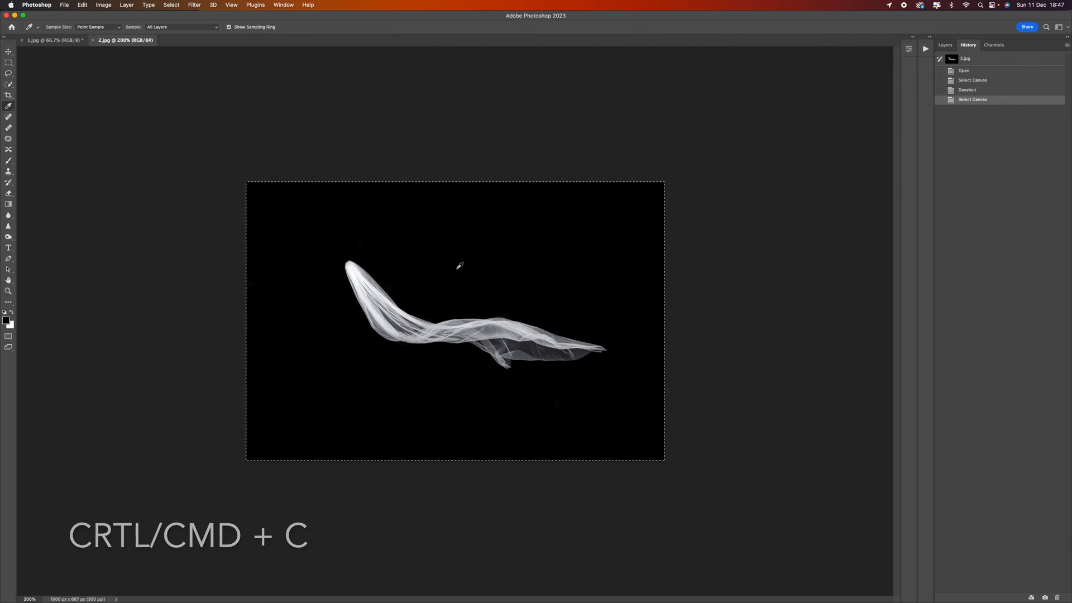
- Paste the veil into the 1.jpg beach photo as a new layer and start Free Transform
{"action": "left_click", "coordinate": [51, 39]}
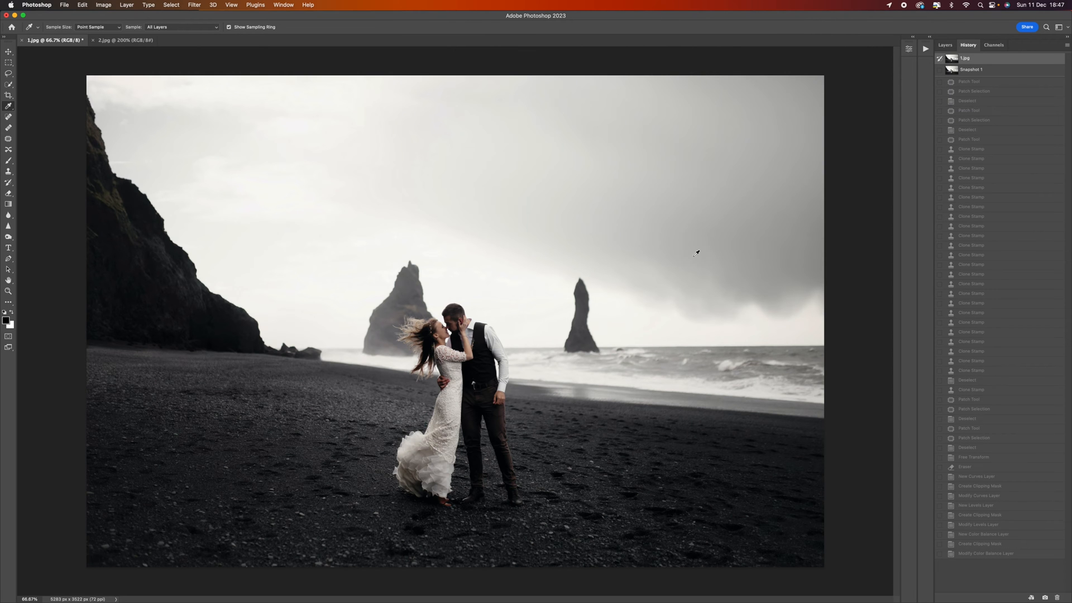
{"action": "key", "text": "cmd+v"}
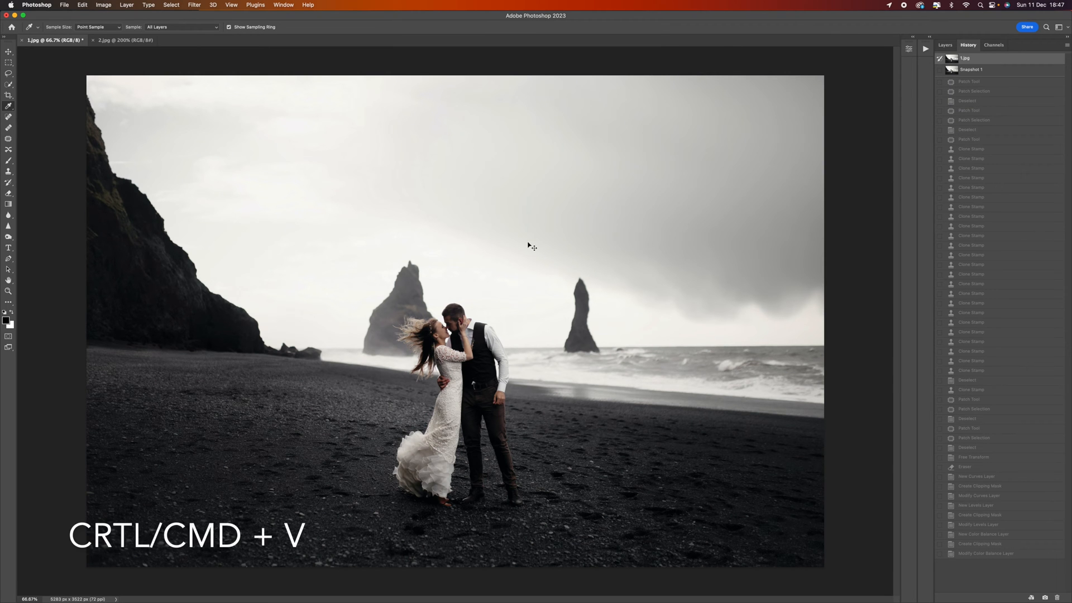
{"action": "key", "text": "cmd+v"}
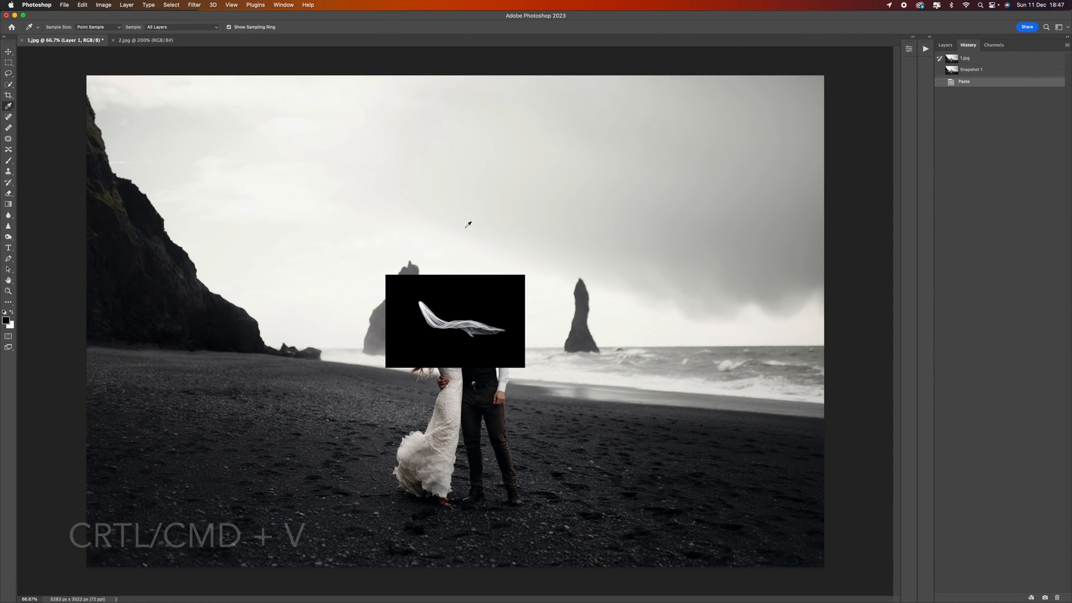
{"action": "mouse_move", "coordinate": [550, 451]}
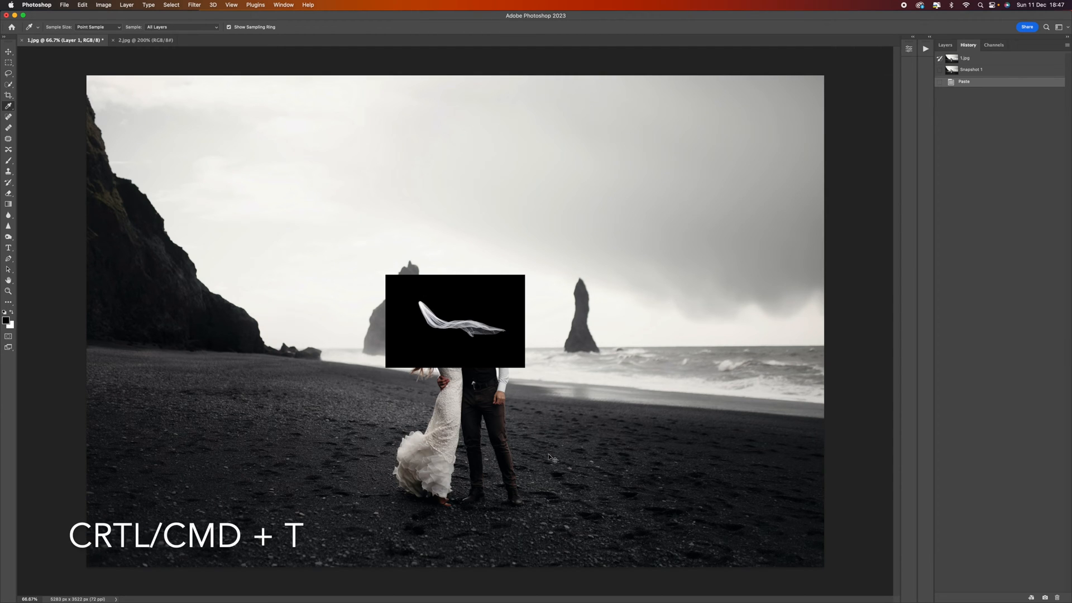
{"action": "key", "text": "cmd+t"}
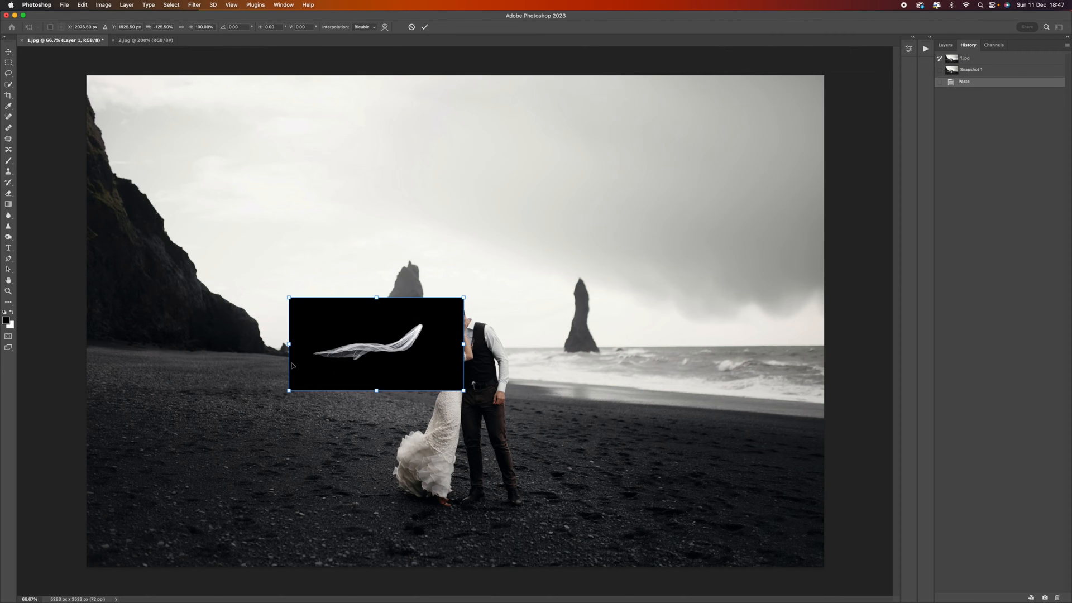
{"action": "mouse_move", "coordinate": [610, 312]}
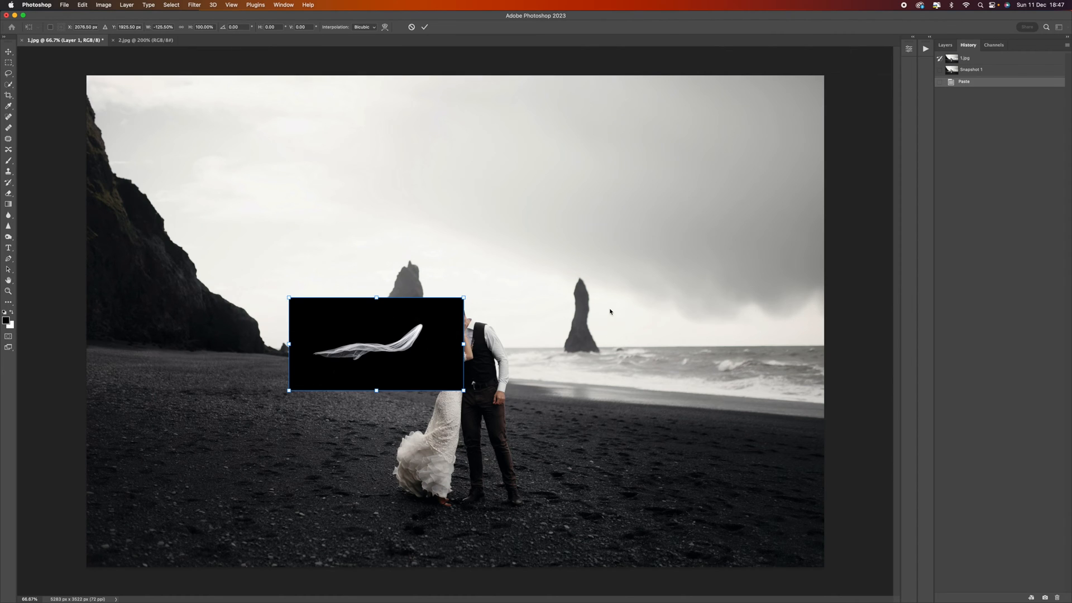
- Try Lighten, then set Screen as the veil layer's blend mode
{"action": "left_click", "coordinate": [945, 44]}
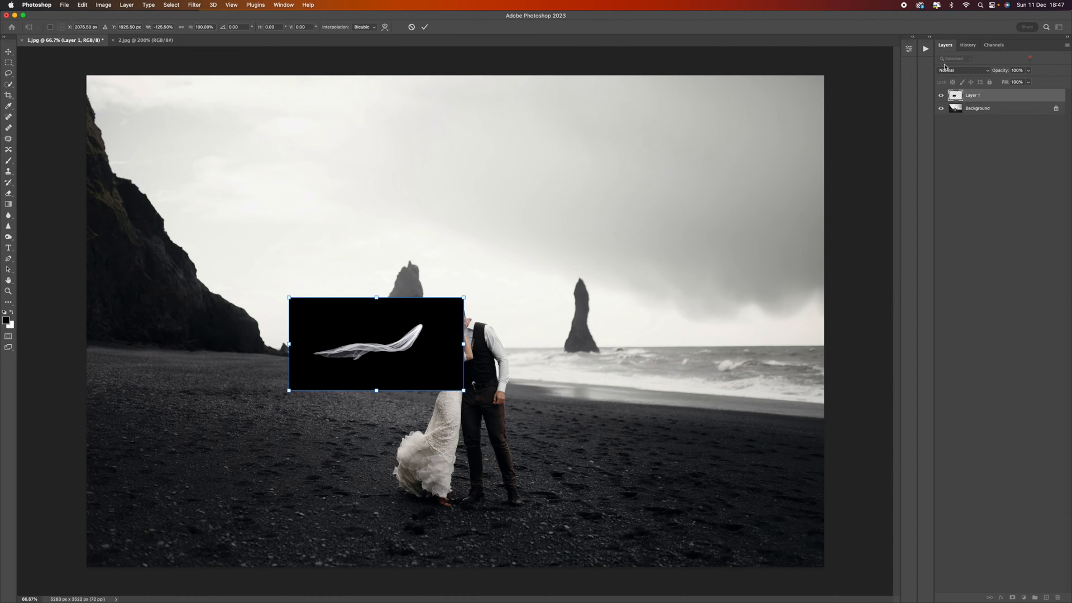
{"action": "left_click", "coordinate": [962, 70]}
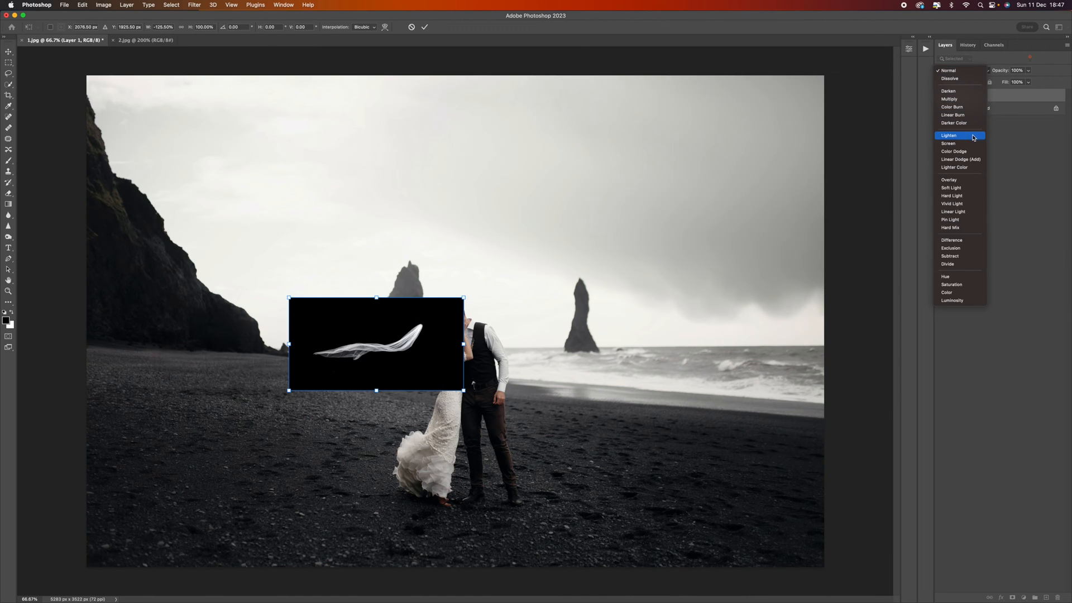
{"action": "mouse_move", "coordinate": [975, 135]}
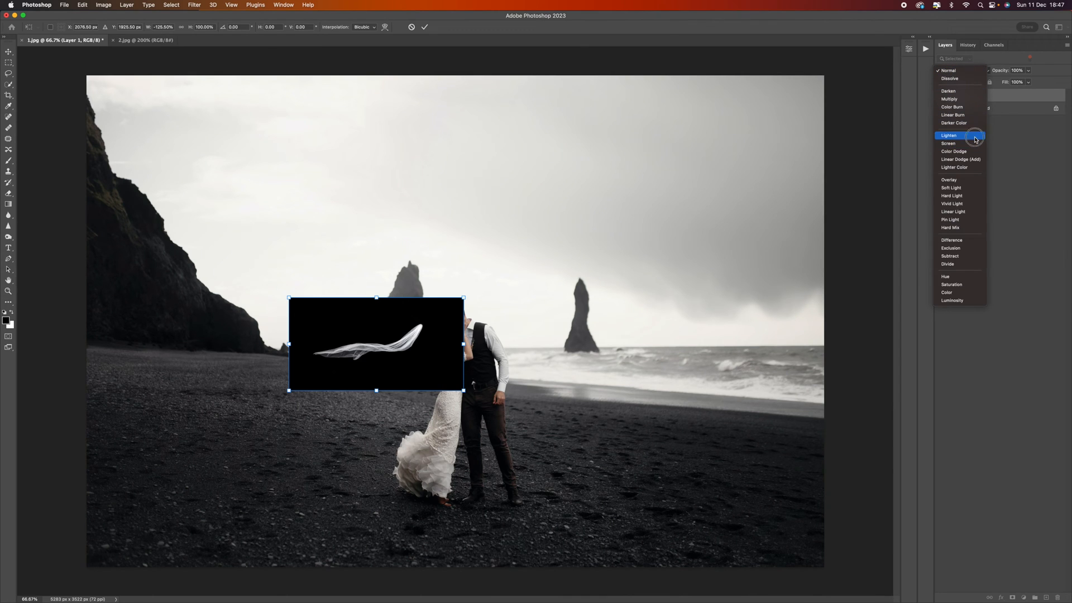
{"action": "left_click", "coordinate": [949, 135]}
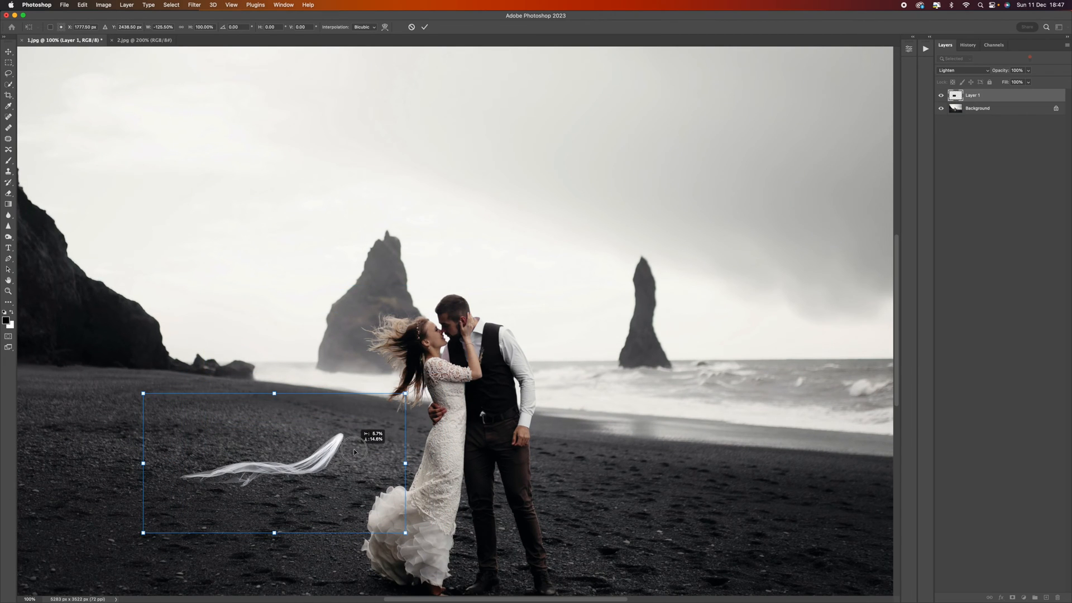
{"action": "left_click", "coordinate": [963, 69]}
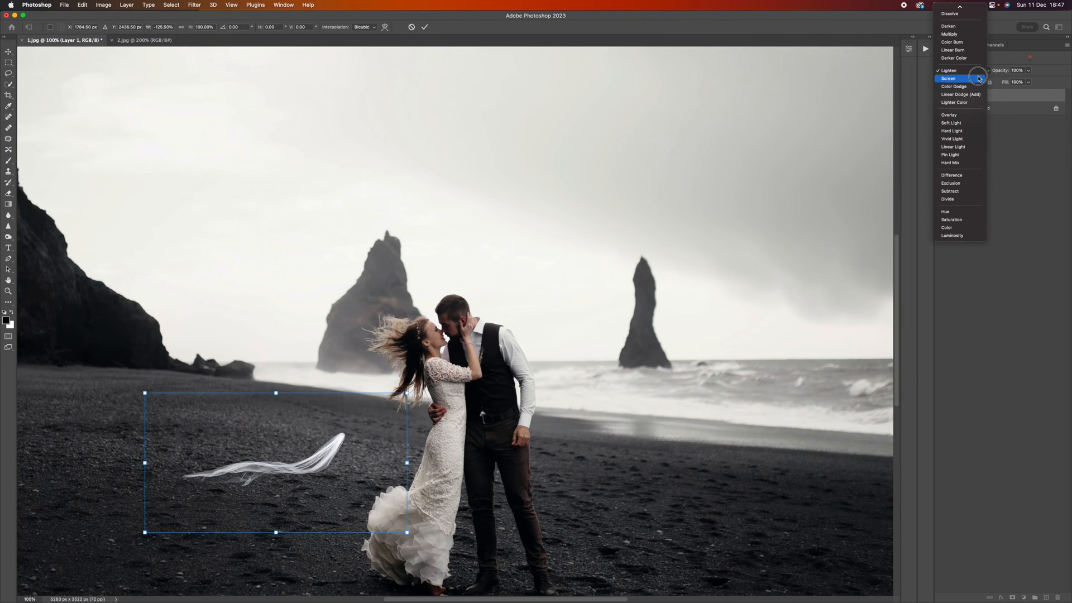
{"action": "left_click", "coordinate": [950, 78]}
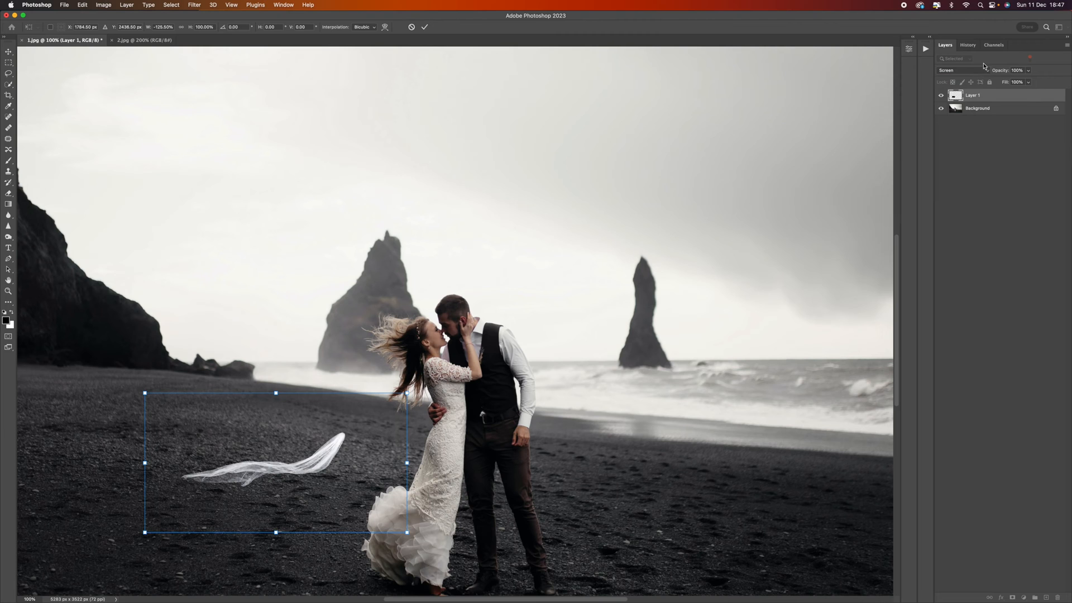
{"action": "mouse_move", "coordinate": [380, 453]}
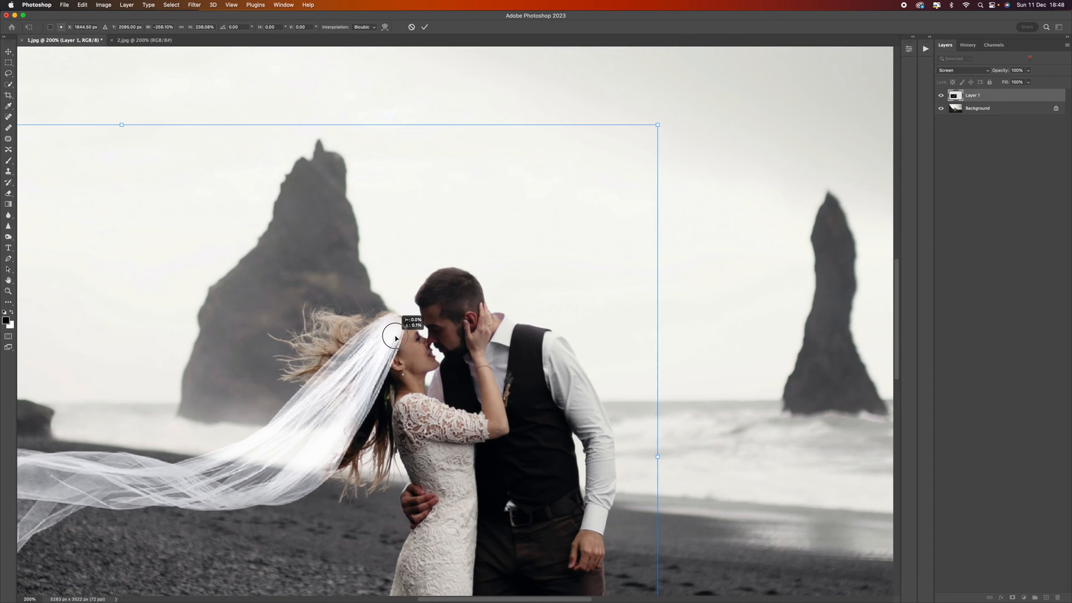
{"action": "mouse_move", "coordinate": [398, 334]}
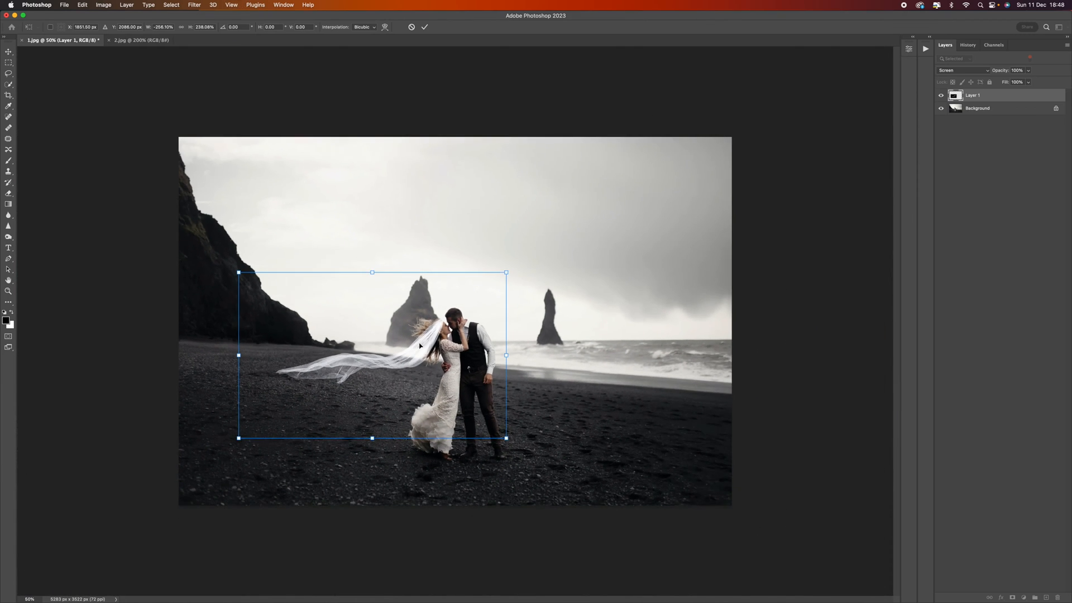
- Right-click inside the veil's transform box to bring up the Warp option
{"action": "right_click", "coordinate": [360, 348]}
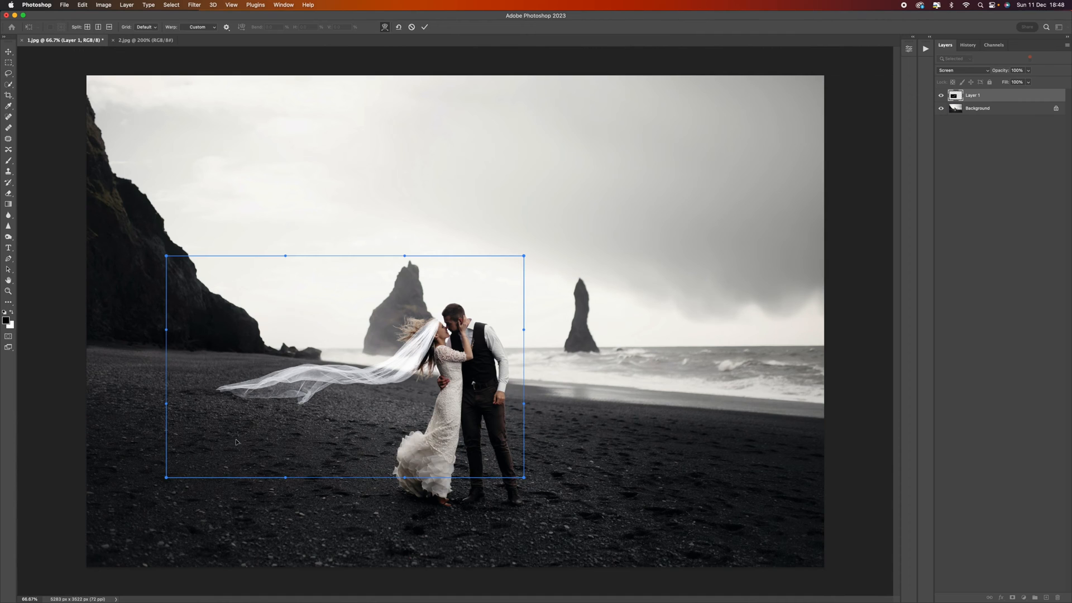
{"action": "mouse_move", "coordinate": [143, 274]}
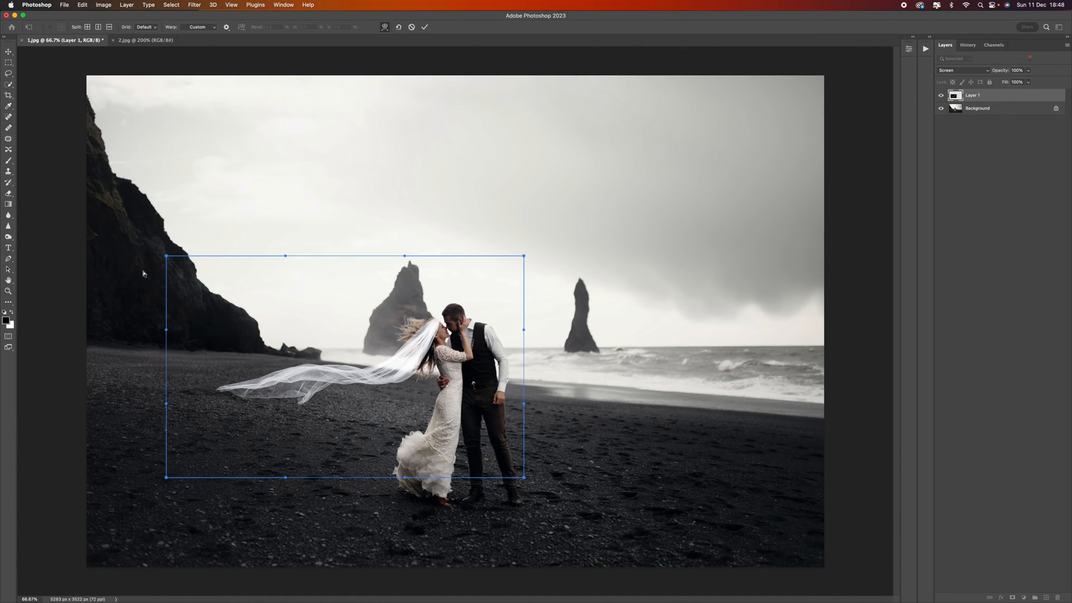
{"action": "mouse_move", "coordinate": [284, 258]}
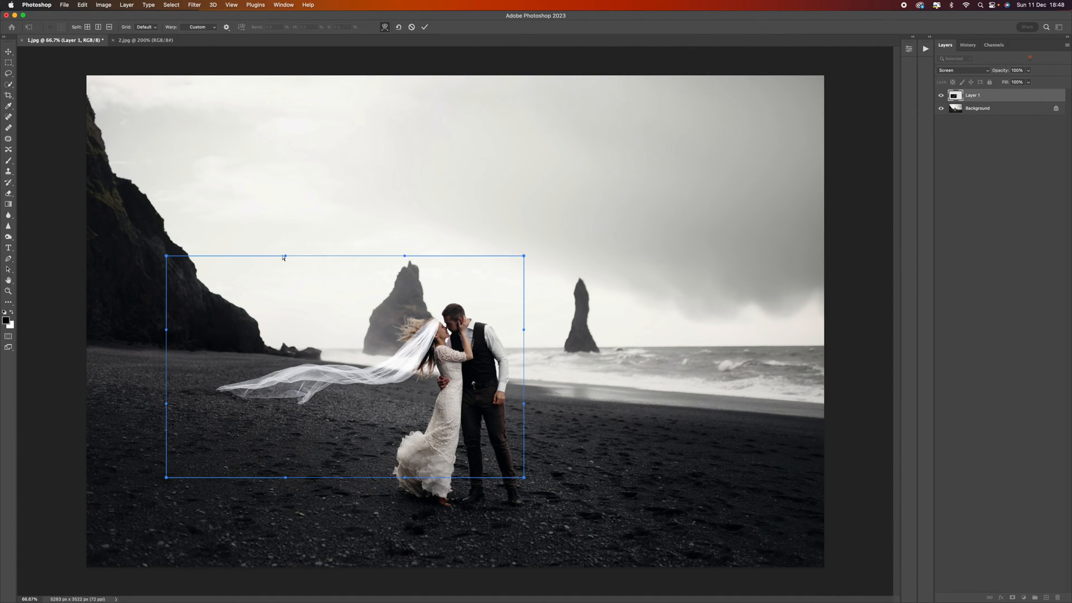
{"action": "mouse_move", "coordinate": [524, 429]}
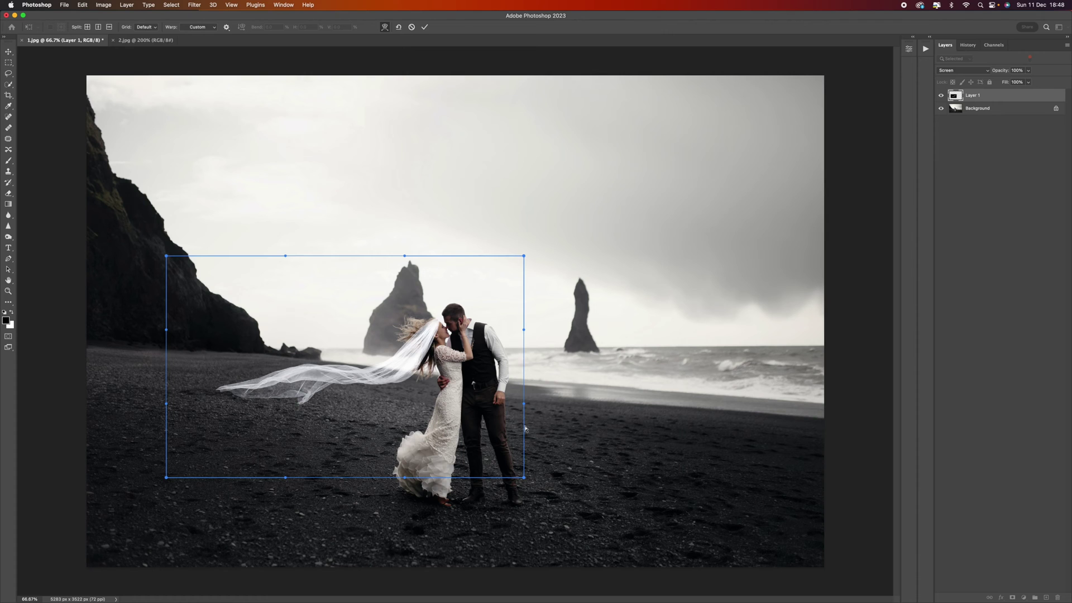
{"action": "mouse_move", "coordinate": [168, 405]}
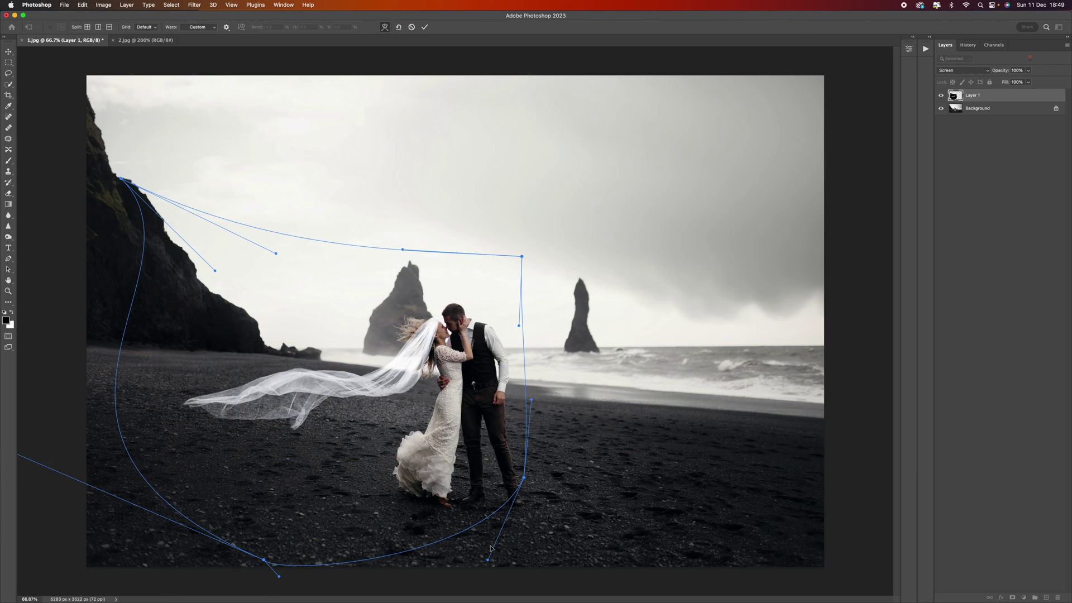
{"action": "mouse_move", "coordinate": [339, 328]}
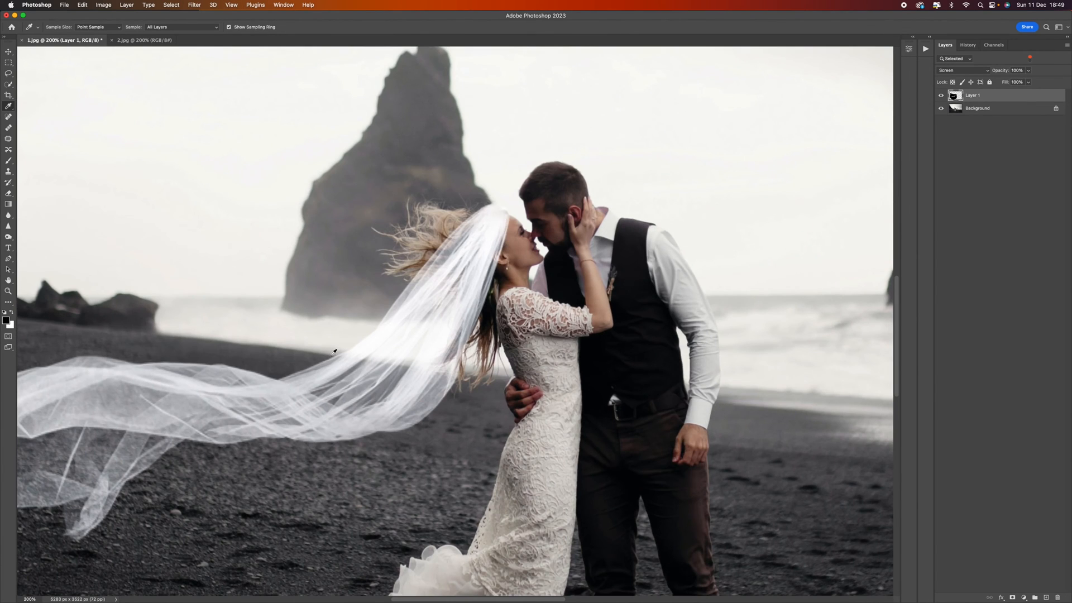
- Select the Background photo layer in the Layers panel
{"action": "left_click", "coordinate": [977, 108]}
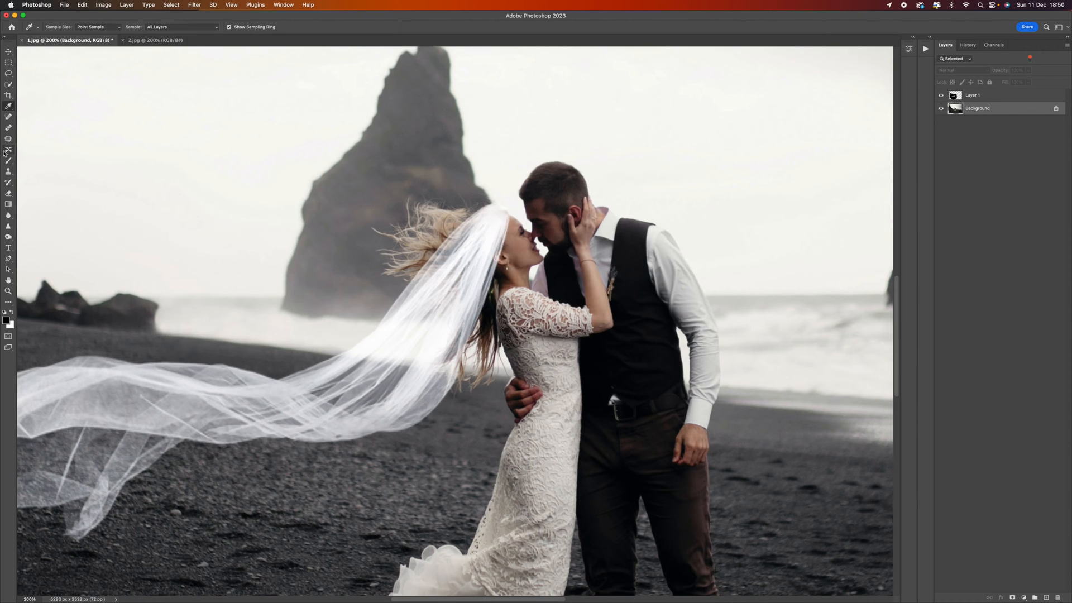
- Pick the Clone Stamp tool and adjust its options bar for cloning stray hair
{"action": "left_click", "coordinate": [9, 173]}
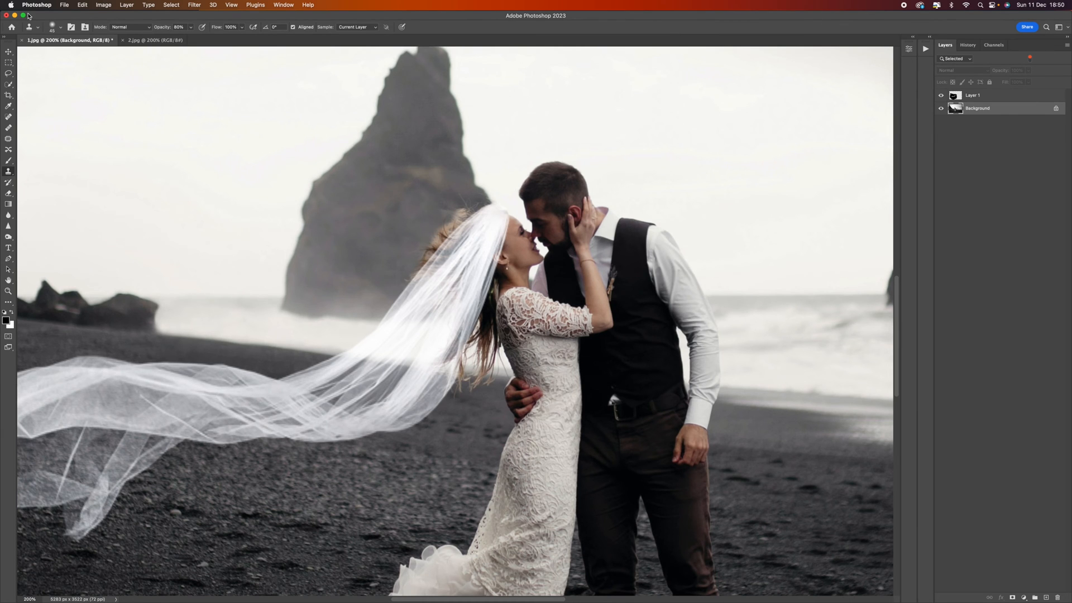
{"action": "left_click", "coordinate": [73, 26]}
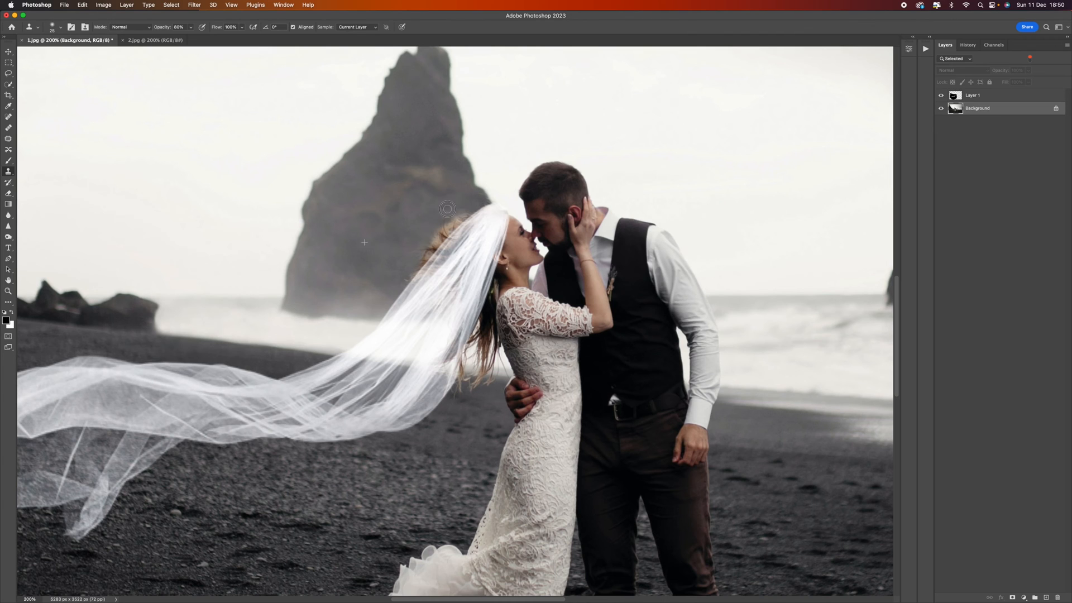
{"action": "mouse_move", "coordinate": [457, 222]}
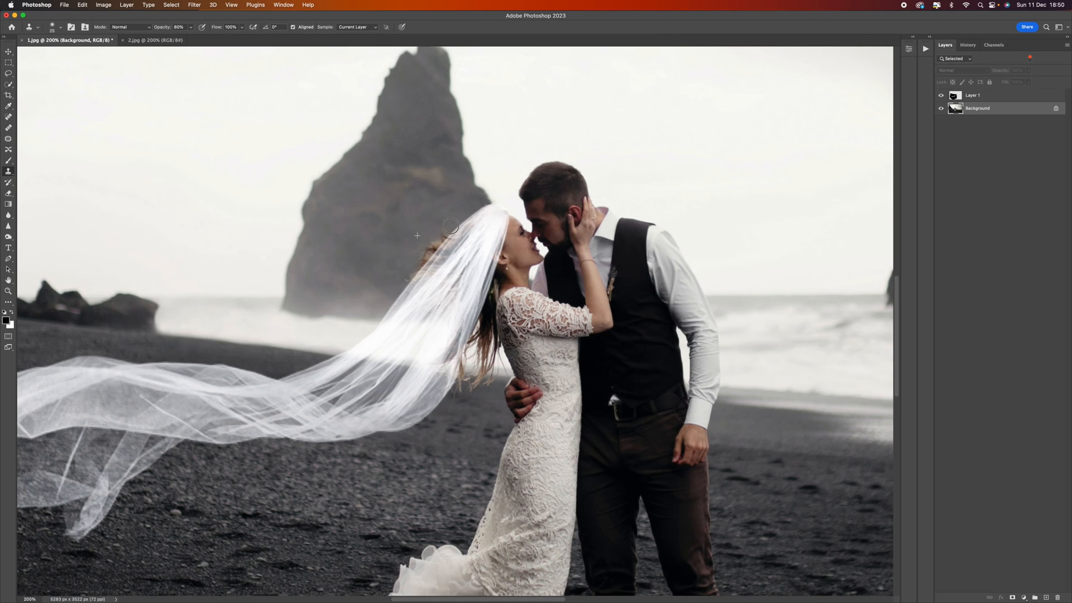
{"action": "mouse_move", "coordinate": [411, 272]}
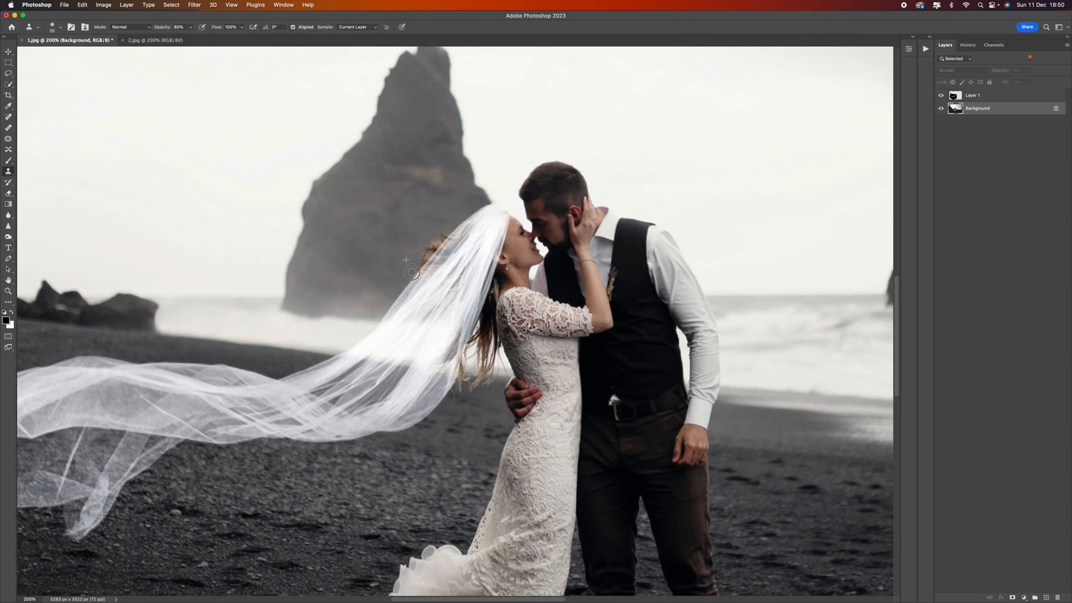
{"action": "mouse_move", "coordinate": [424, 248]}
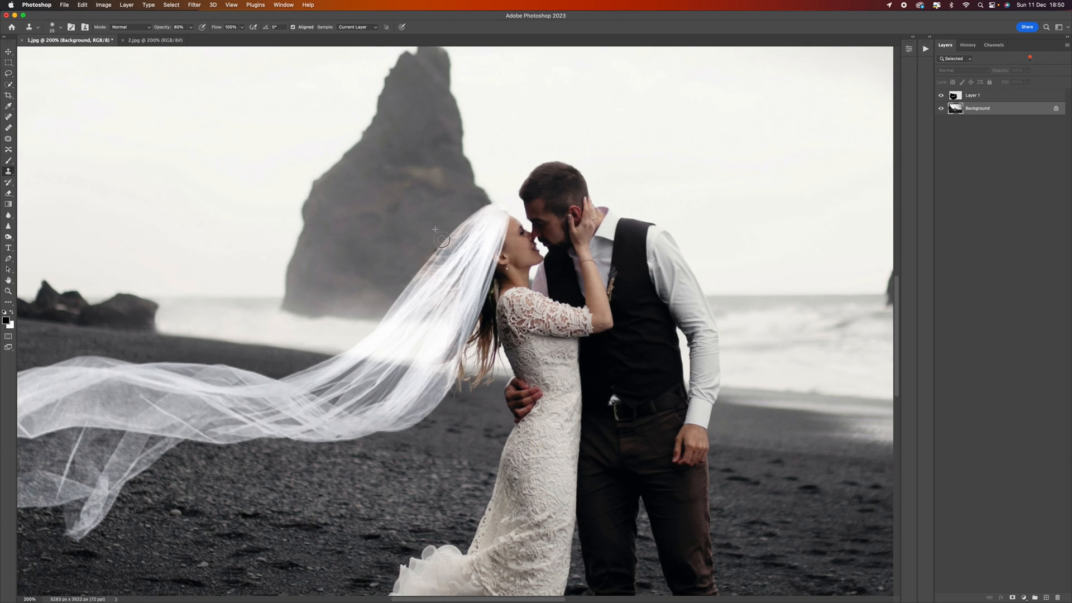
{"action": "mouse_move", "coordinate": [424, 255]}
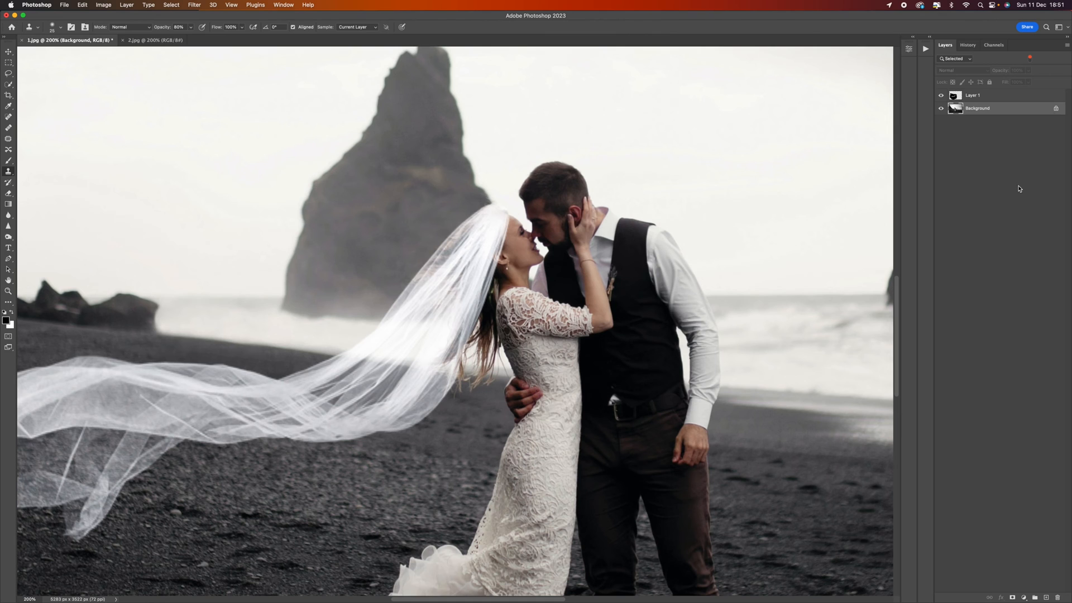
- Hide Layer 1 to reveal the bride's hair strands beneath the veil
{"action": "left_click", "coordinate": [942, 96]}
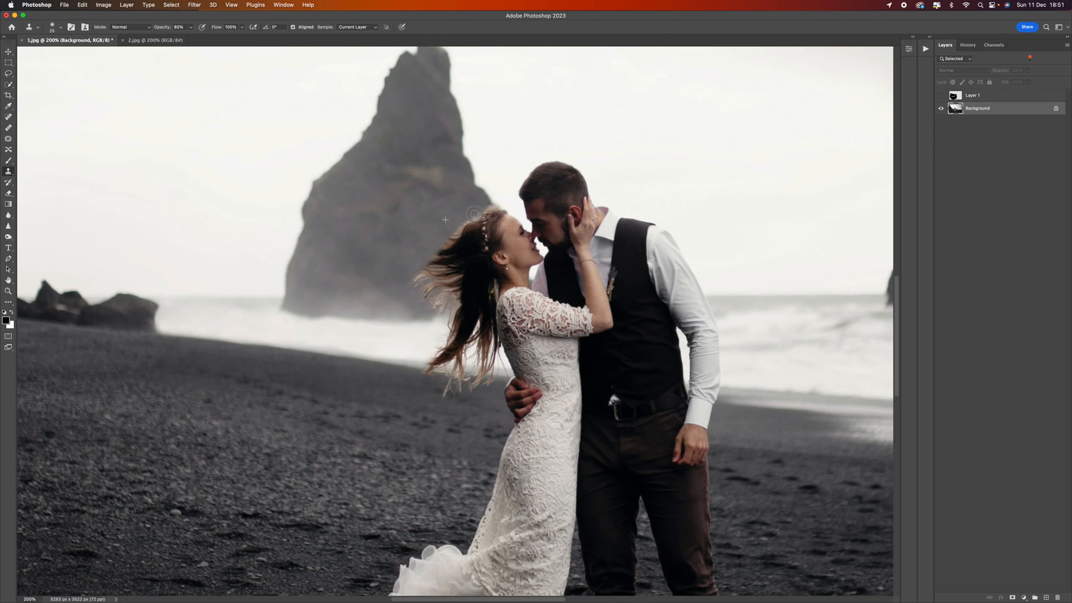
{"action": "mouse_move", "coordinate": [449, 242]}
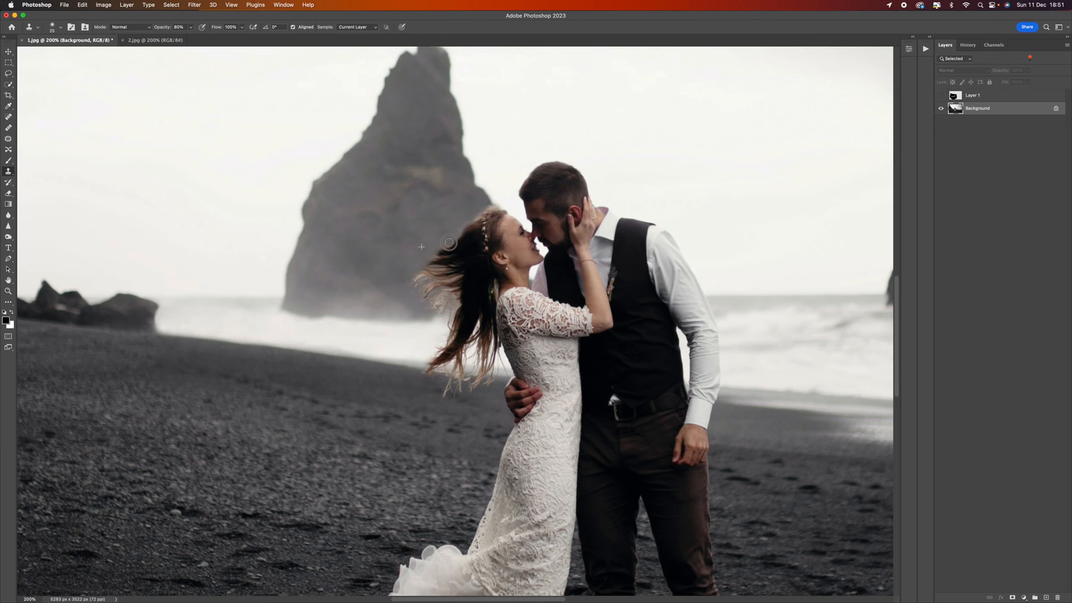
{"action": "mouse_move", "coordinate": [485, 208]}
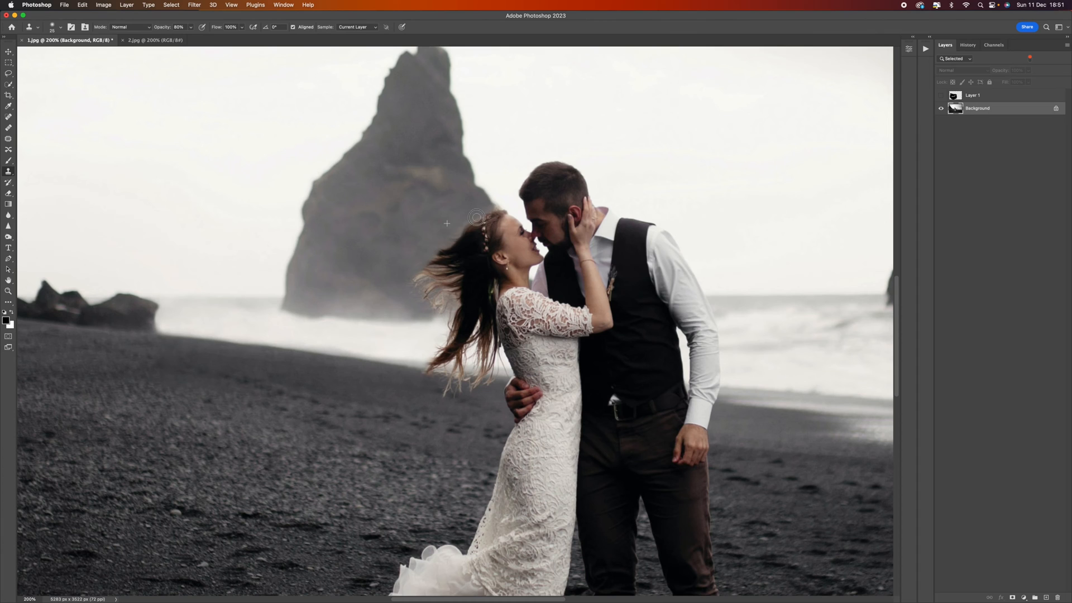
{"action": "mouse_move", "coordinate": [442, 245]}
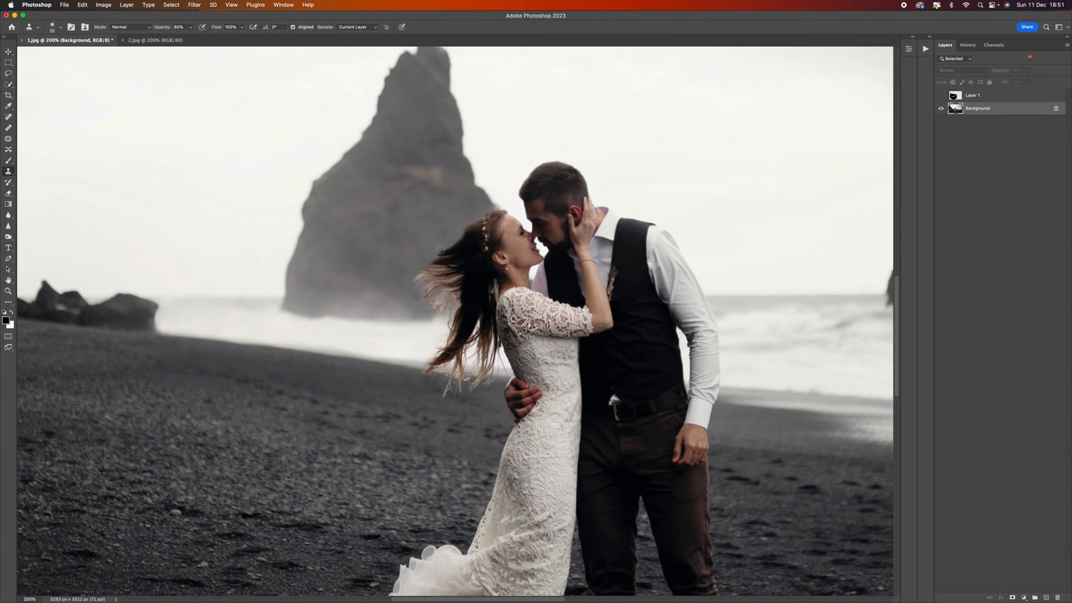
{"action": "mouse_move", "coordinate": [442, 246]}
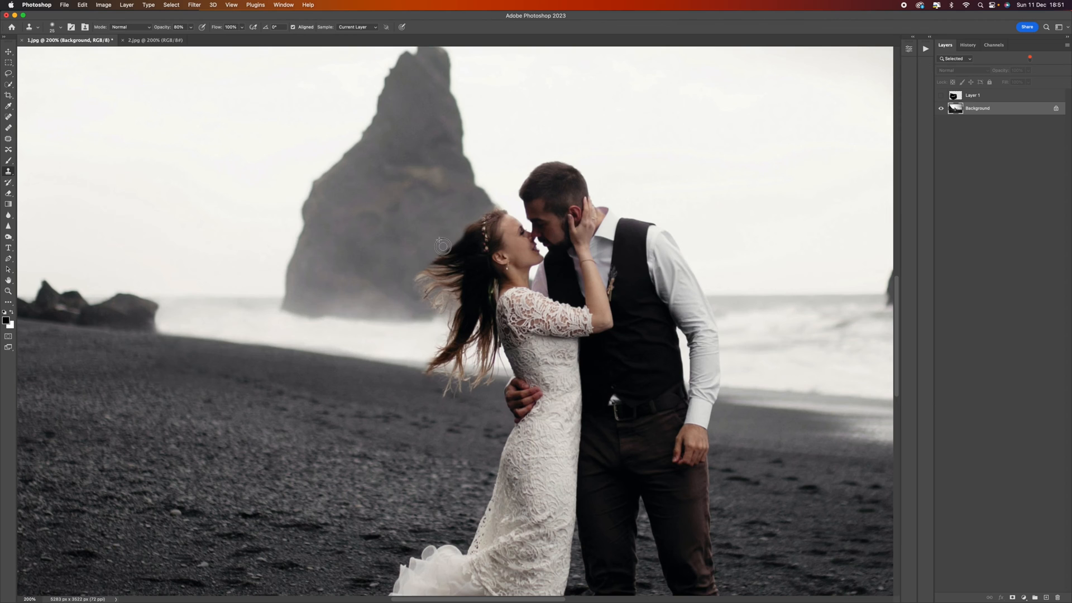
- Show Layer 1 again and fit the whole beach photo on screen
{"action": "left_click", "coordinate": [941, 95]}
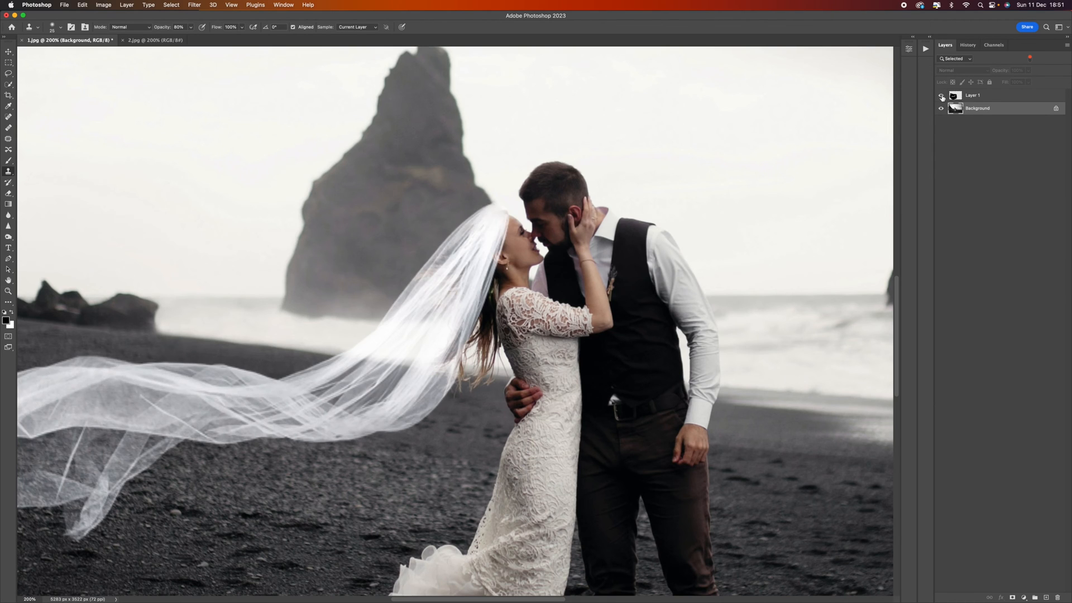
{"action": "left_click", "coordinate": [941, 95]}
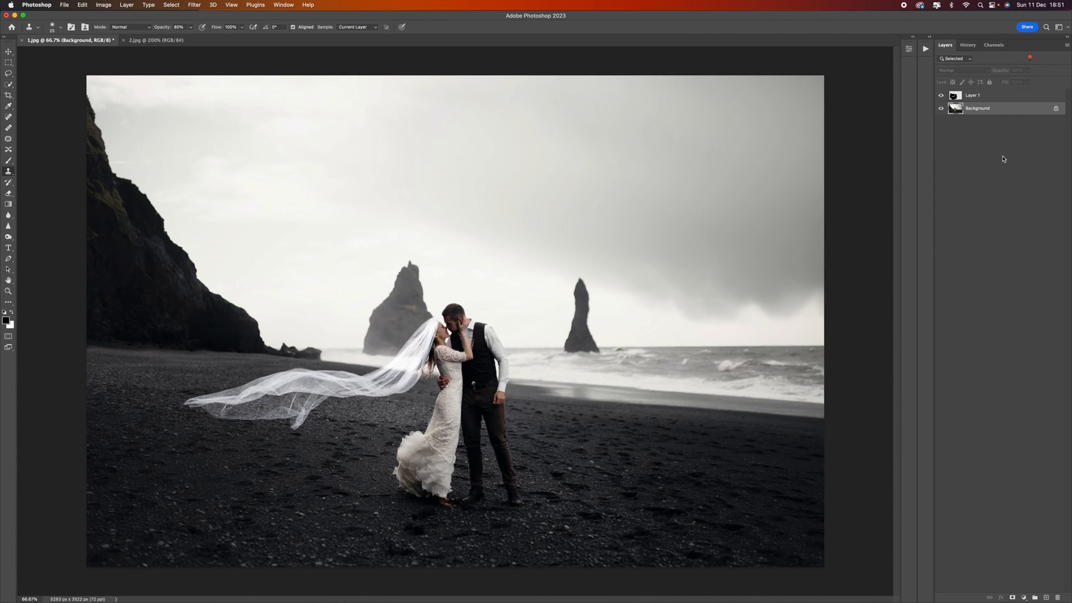
- Add a Curves adjustment layer above Layer 1, briefly toggling the Background's visibility
{"action": "left_click", "coordinate": [972, 95]}
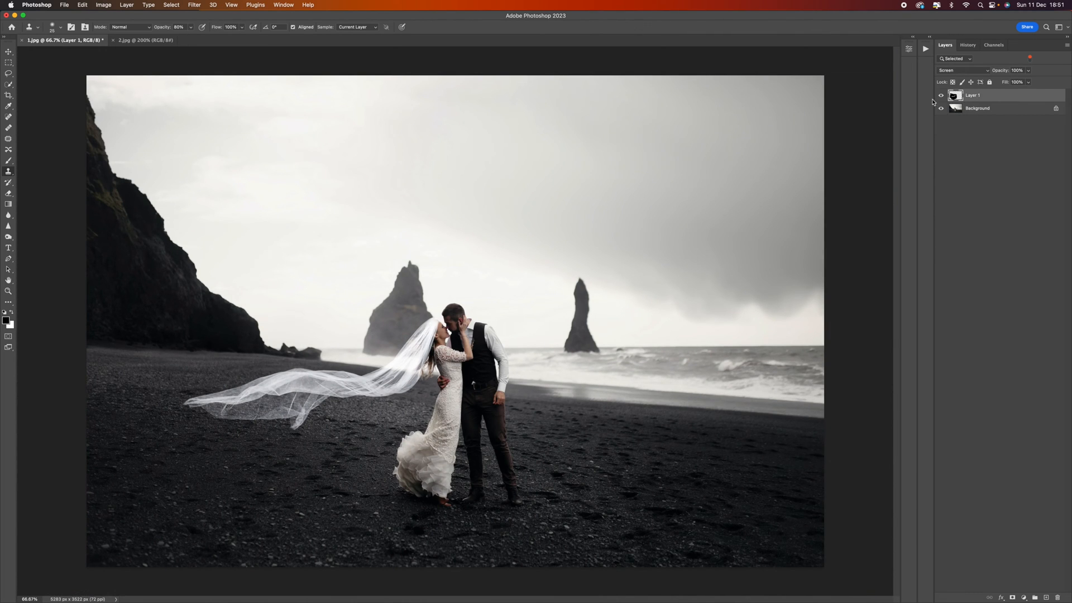
{"action": "left_click", "coordinate": [1025, 597]}
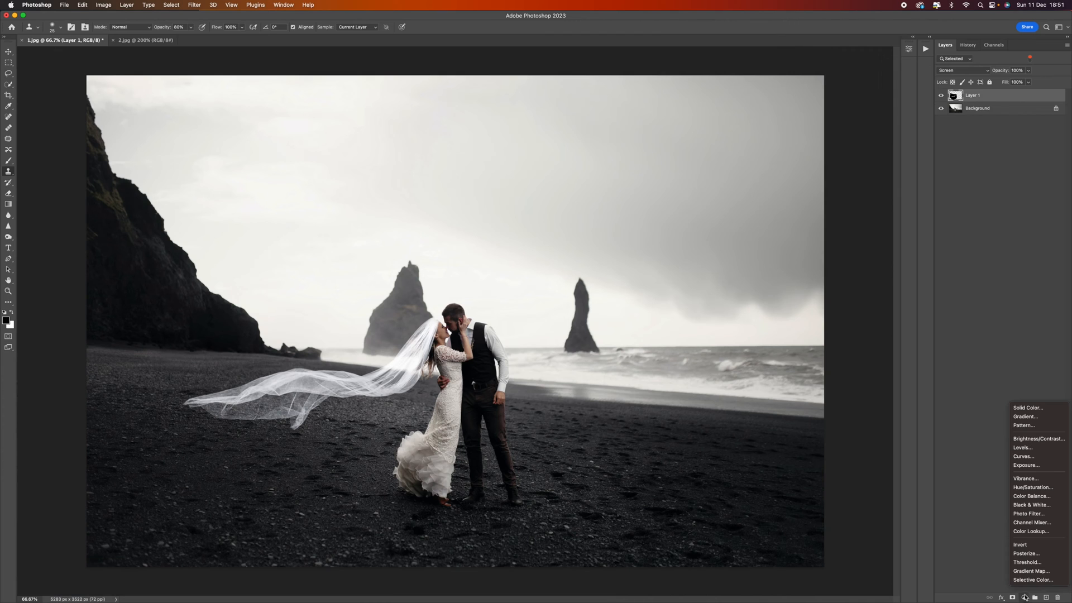
{"action": "mouse_move", "coordinate": [1024, 456]}
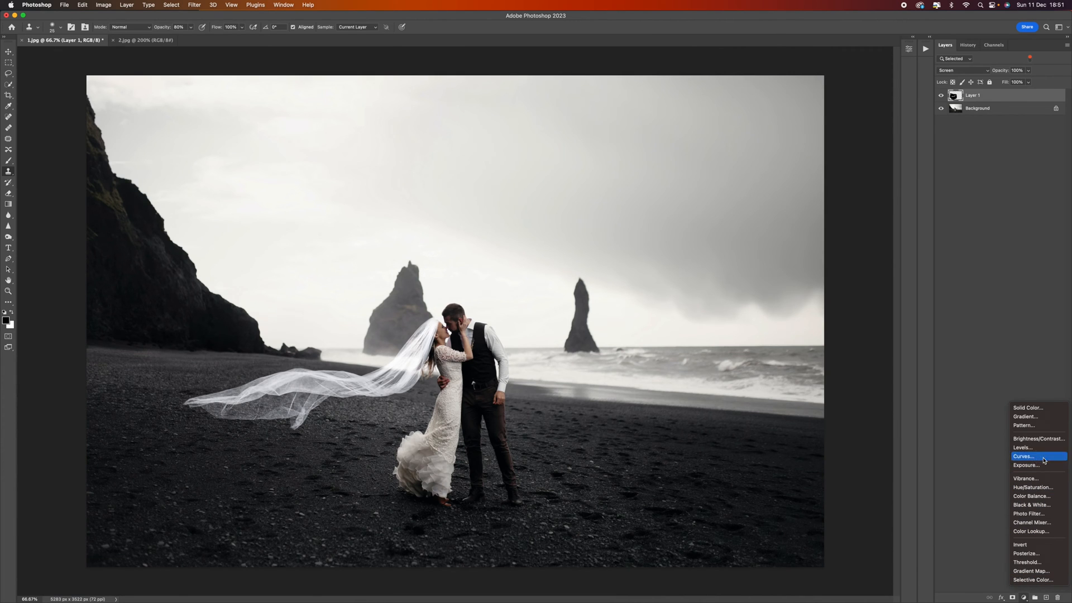
{"action": "left_click", "coordinate": [1024, 456]}
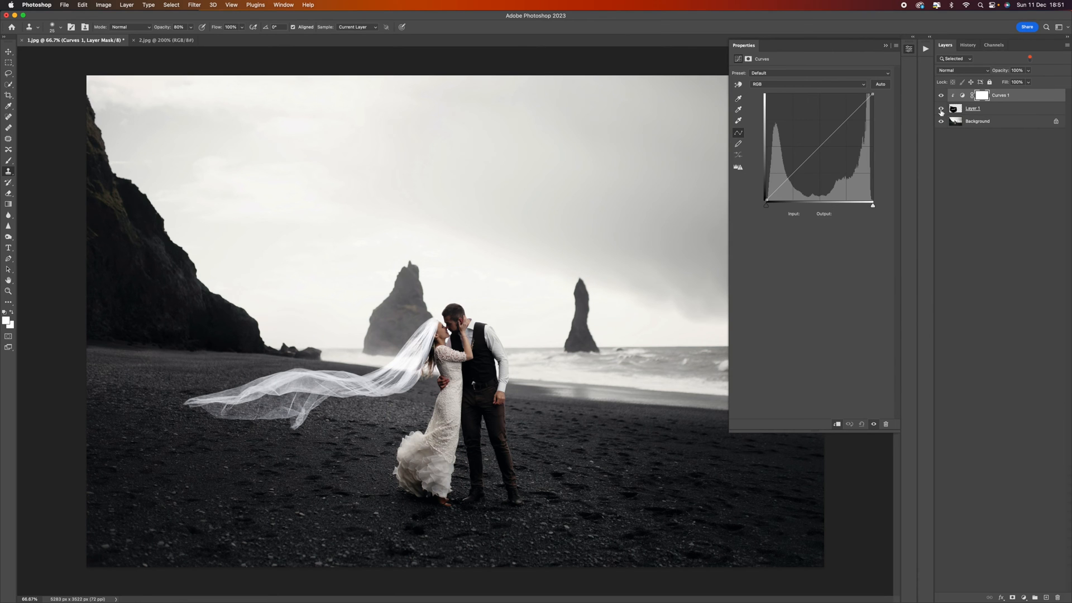
{"action": "left_click", "coordinate": [941, 121]}
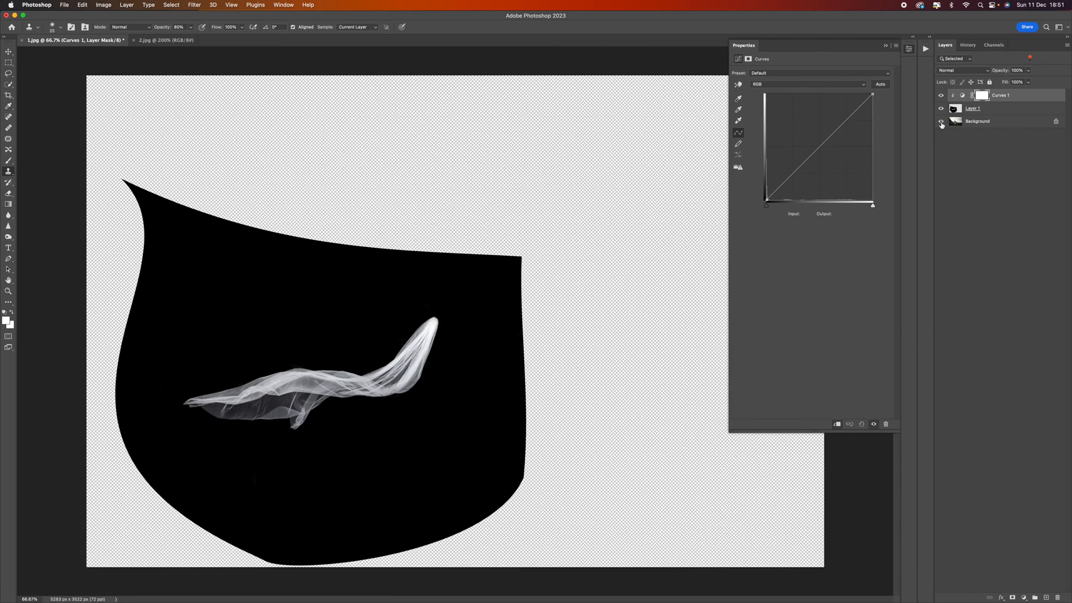
{"action": "left_click", "coordinate": [941, 121]}
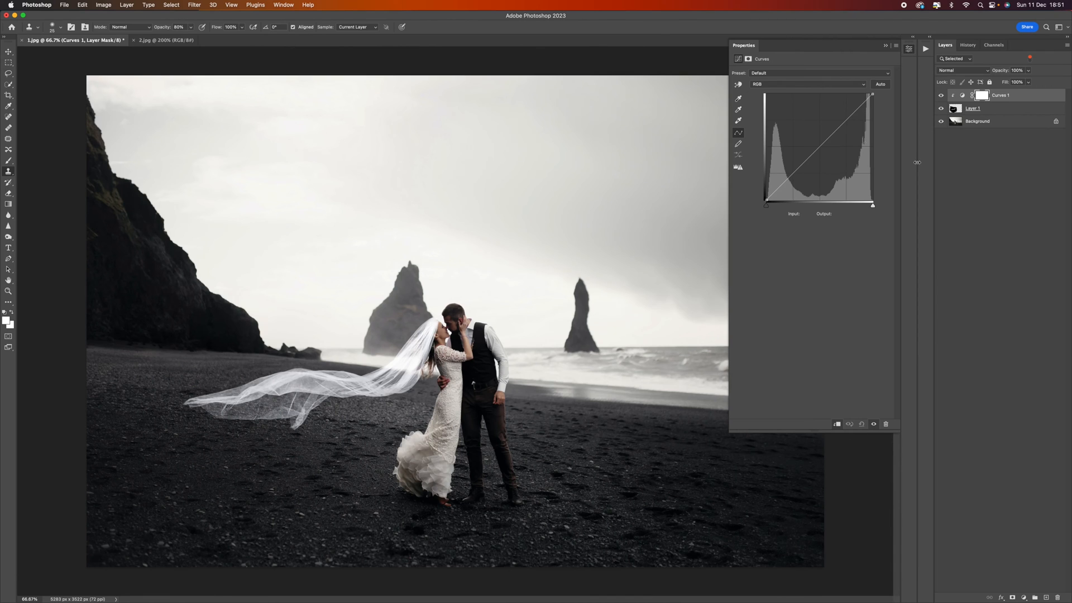
- Pull the clipped curve down to darken the veil, then toggle Curves on and off to compare
{"action": "left_click", "coordinate": [819, 146]}
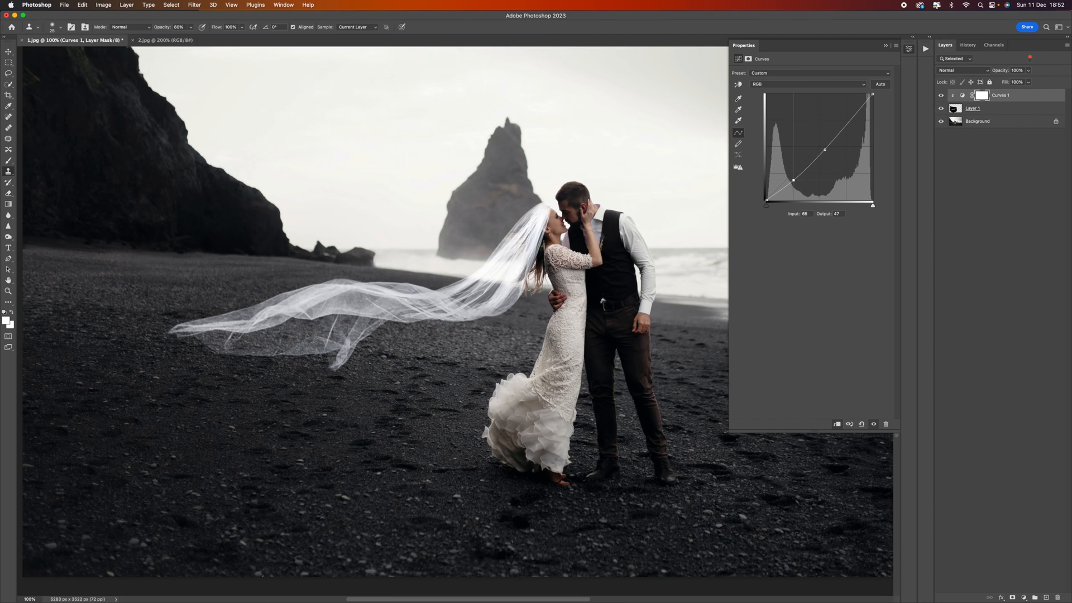
{"action": "mouse_move", "coordinate": [849, 122]}
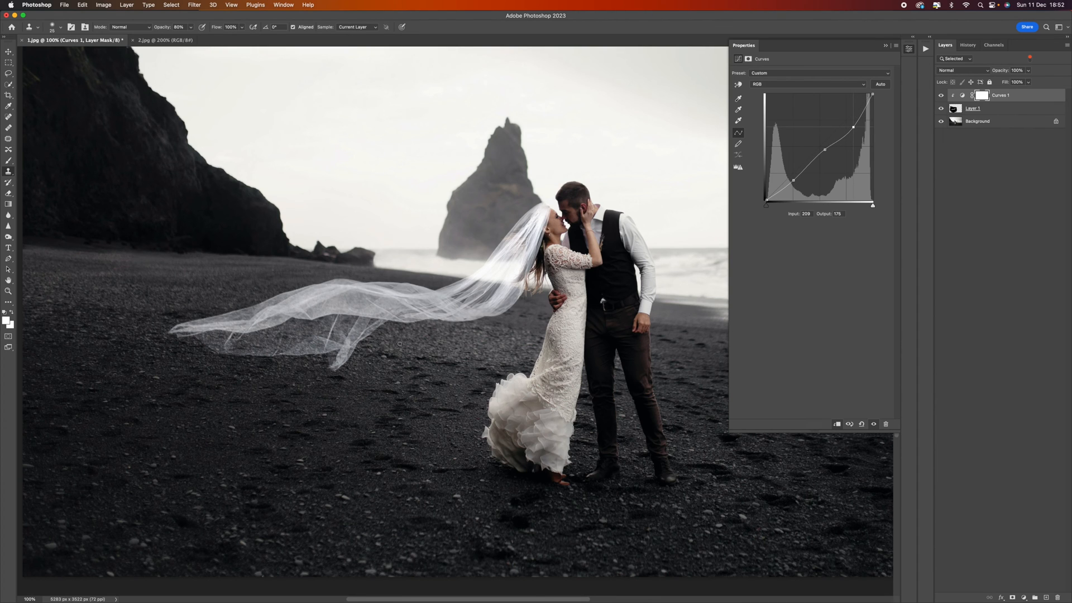
{"action": "mouse_move", "coordinate": [469, 271]}
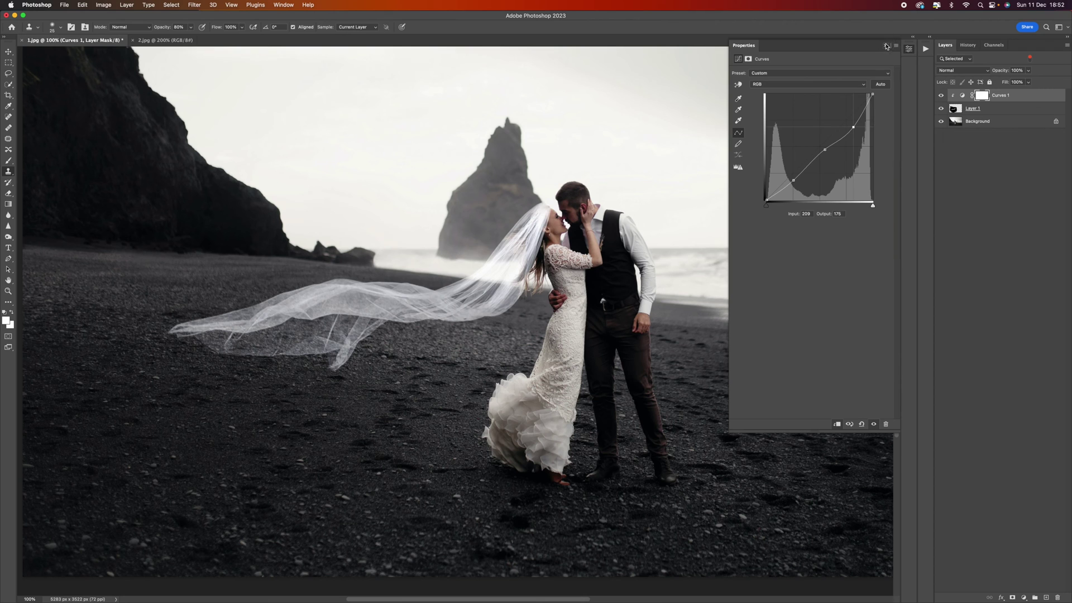
{"action": "left_click", "coordinate": [887, 45]}
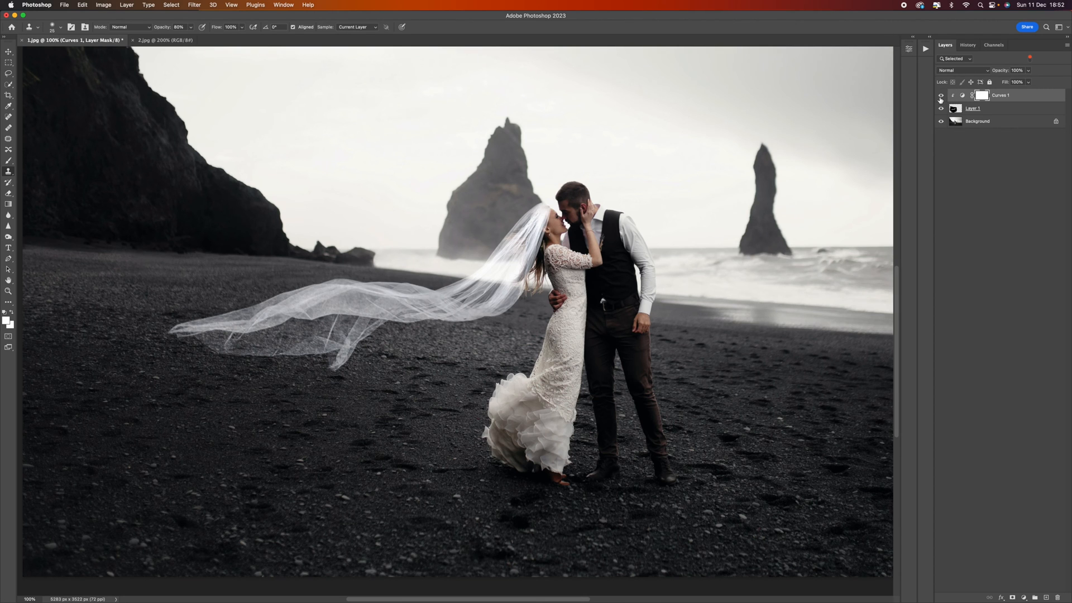
{"action": "left_click", "coordinate": [941, 95]}
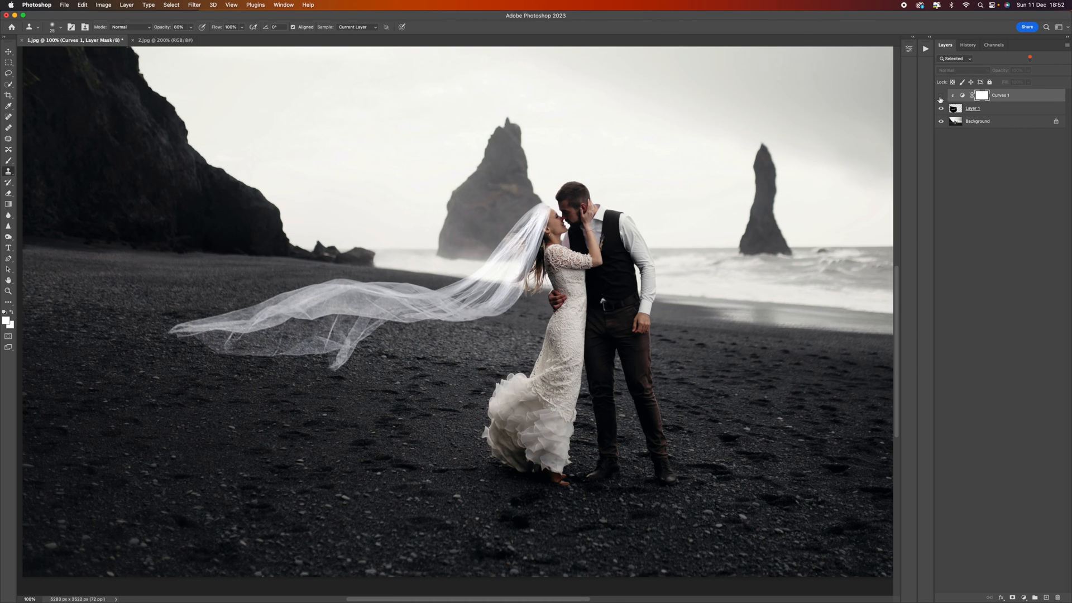
{"action": "left_click", "coordinate": [941, 96]}
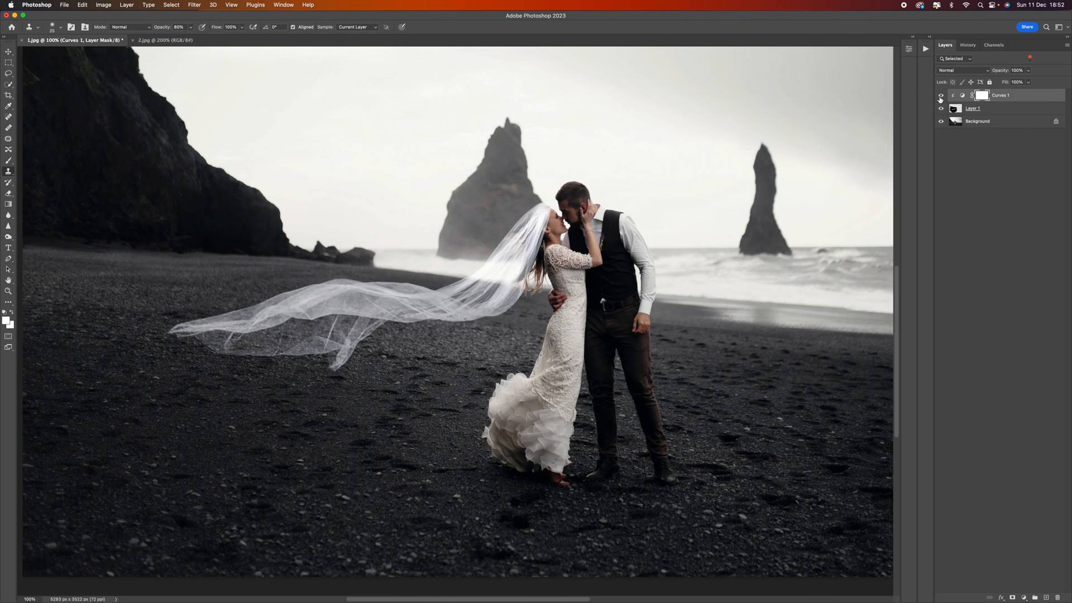
{"action": "left_click", "coordinate": [941, 95]}
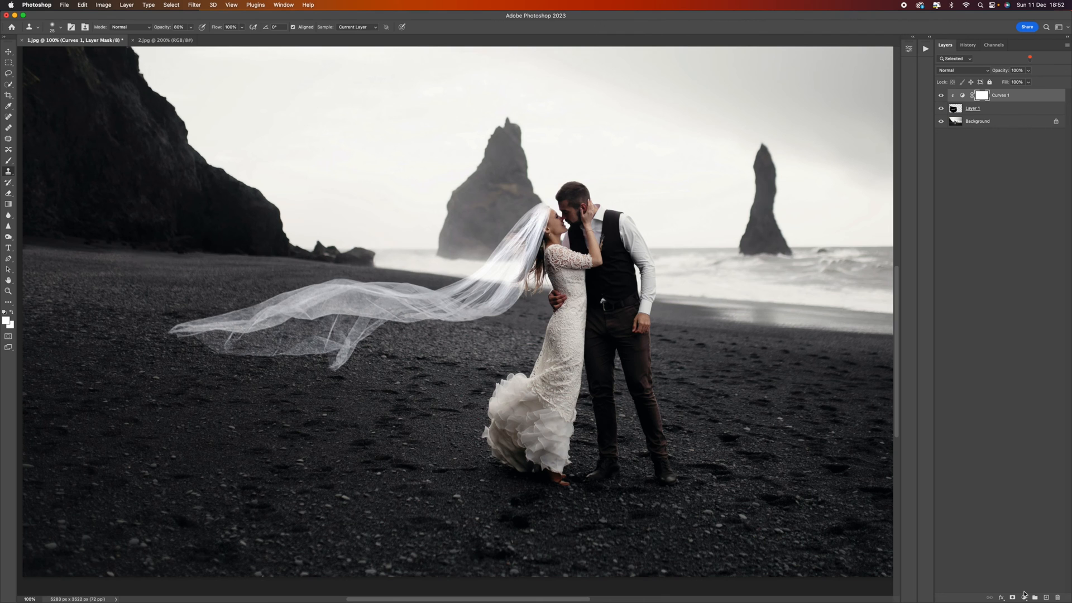
- Add a Levels adjustment clipped above Curves 1, darkening midtones and brightening highlights
{"action": "left_click", "coordinate": [1024, 596]}
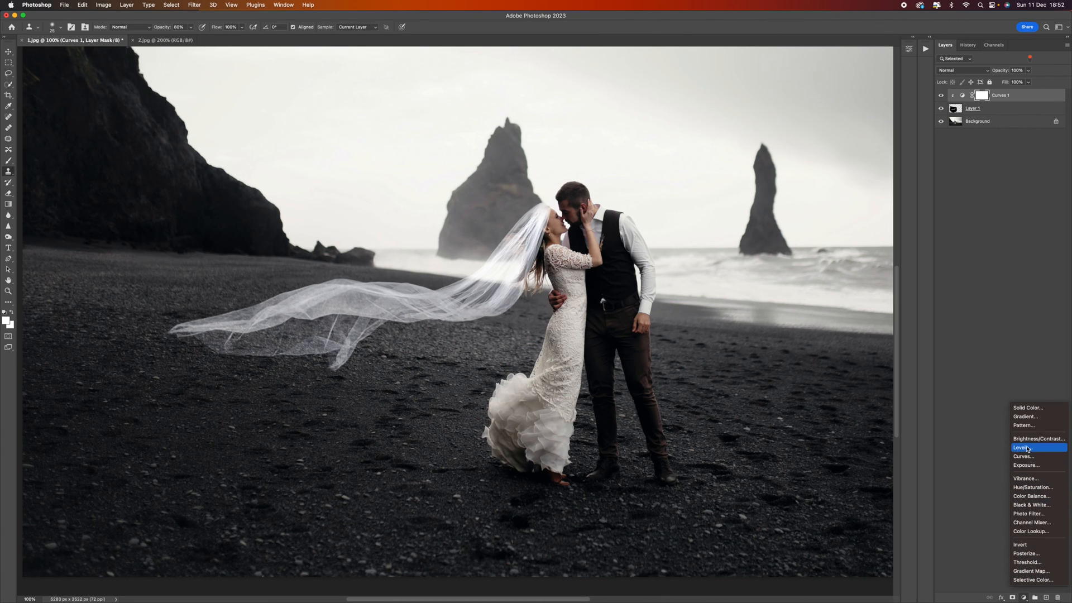
{"action": "left_click", "coordinate": [1021, 447]}
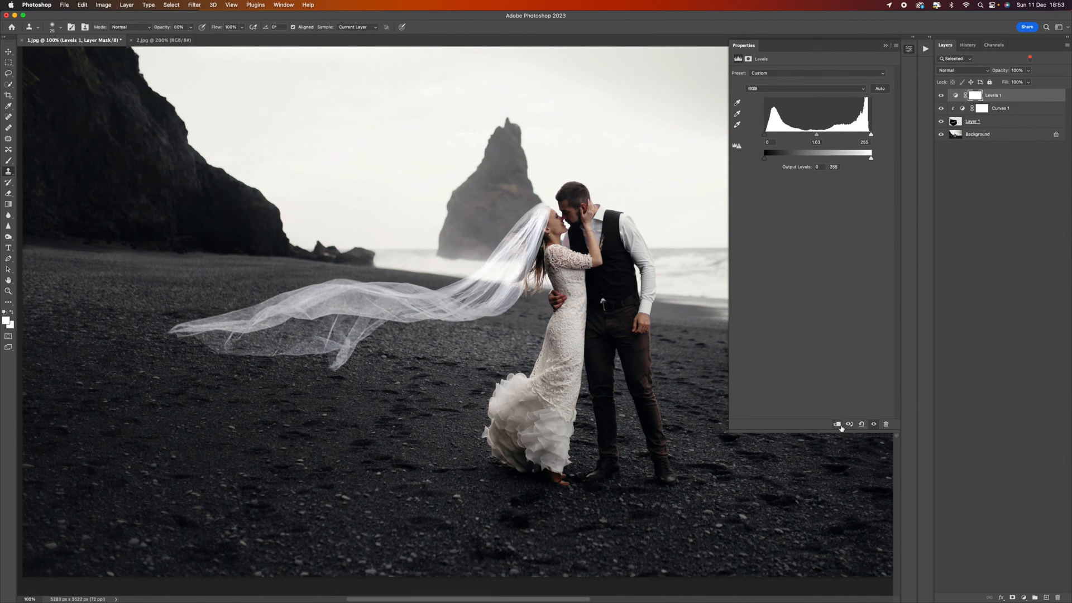
{"action": "left_click", "coordinate": [975, 95]}
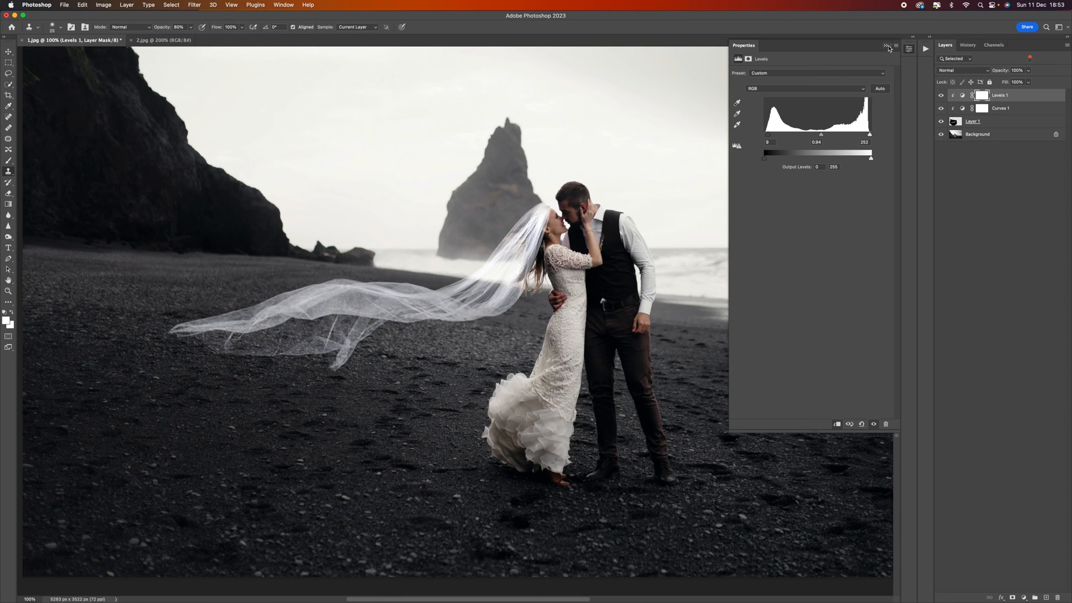
{"action": "left_click", "coordinate": [887, 46]}
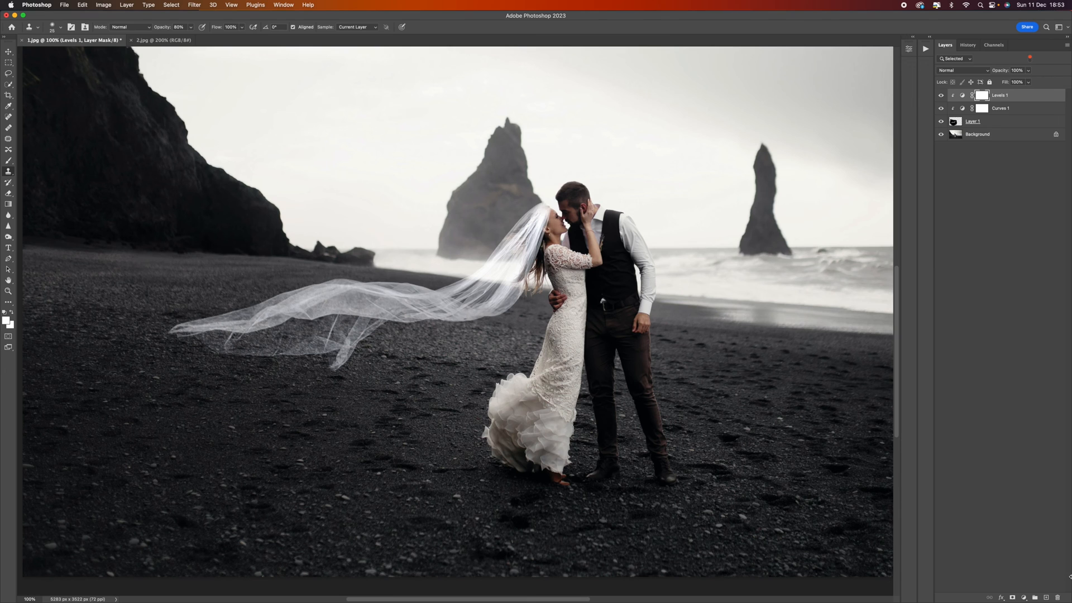
- Add a Color Balance adjustment layer with the Shadows tone selected
{"action": "left_click", "coordinate": [1023, 597]}
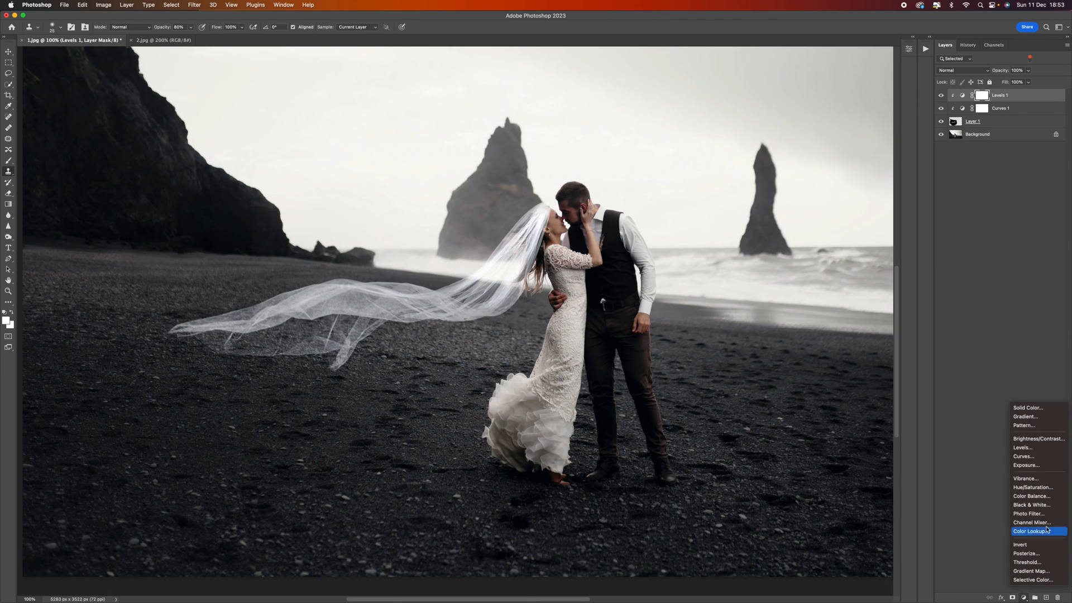
{"action": "mouse_move", "coordinate": [1038, 486]}
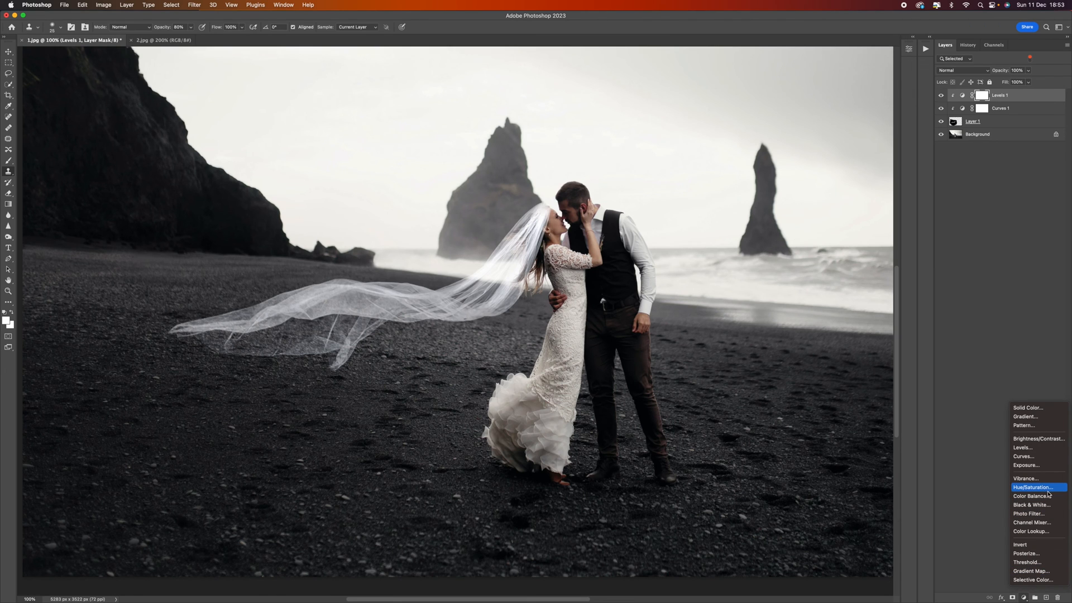
{"action": "mouse_move", "coordinate": [1039, 496]}
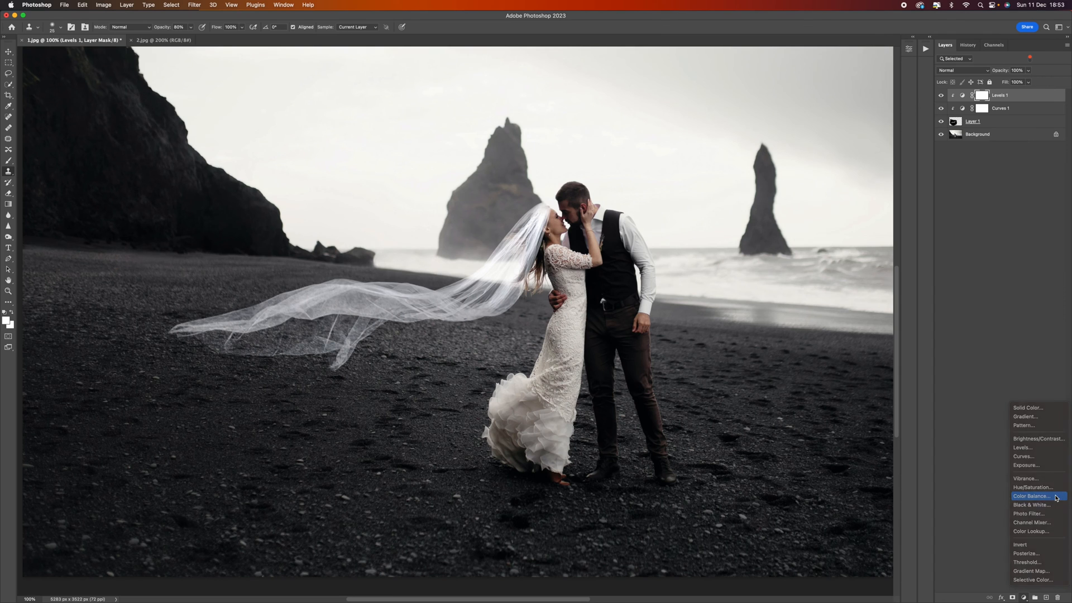
{"action": "left_click", "coordinate": [1032, 496]}
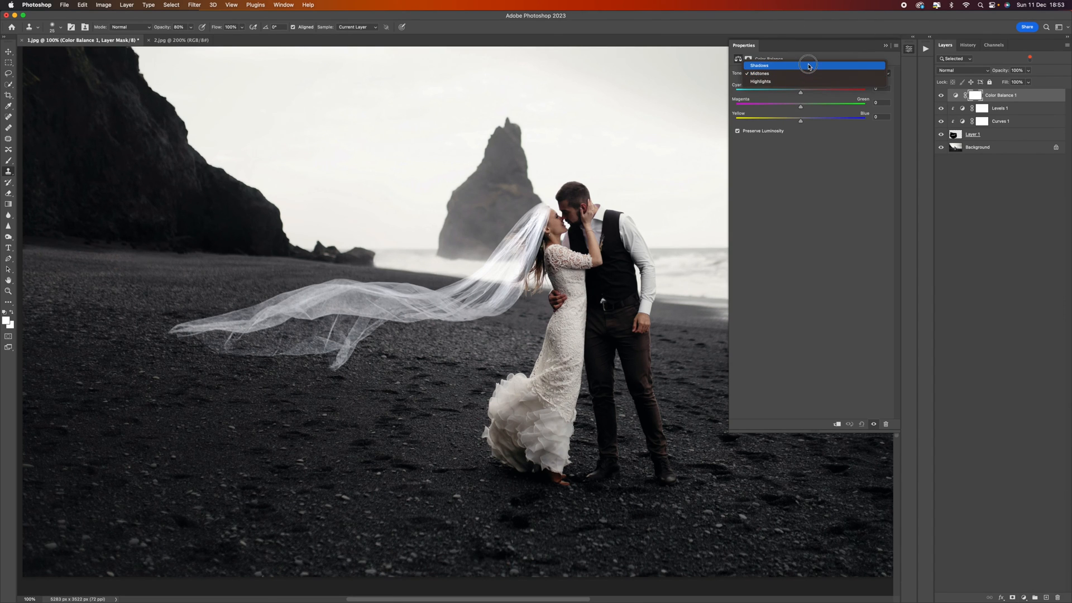
{"action": "left_click", "coordinate": [759, 65]}
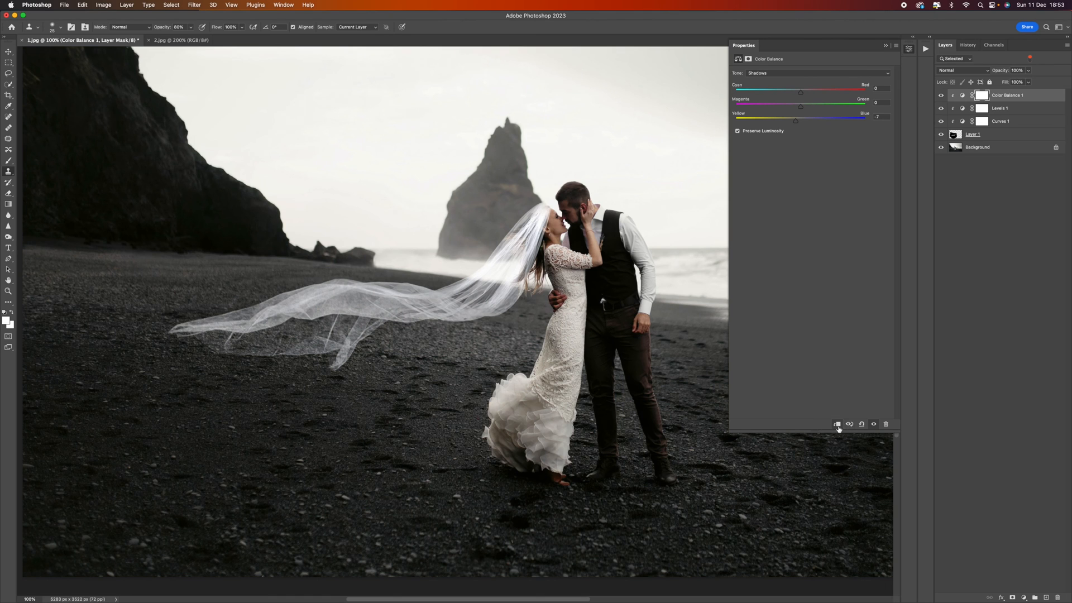
{"action": "mouse_move", "coordinate": [798, 124]}
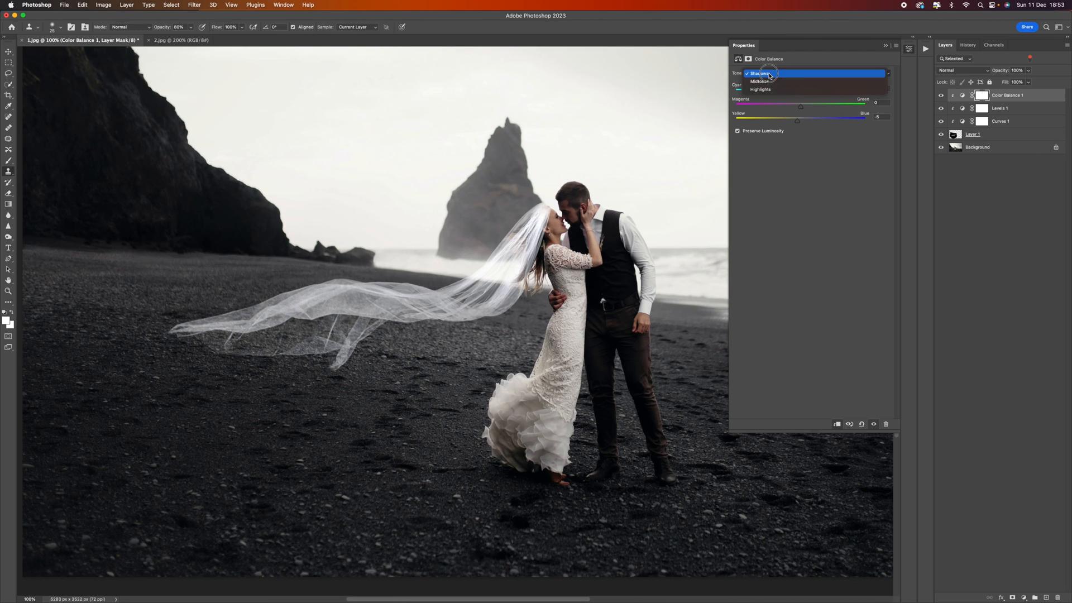
- Nudge the highlights' Yellow–Blue balance and toggle Color Balance to compare
{"action": "left_click", "coordinate": [759, 81]}
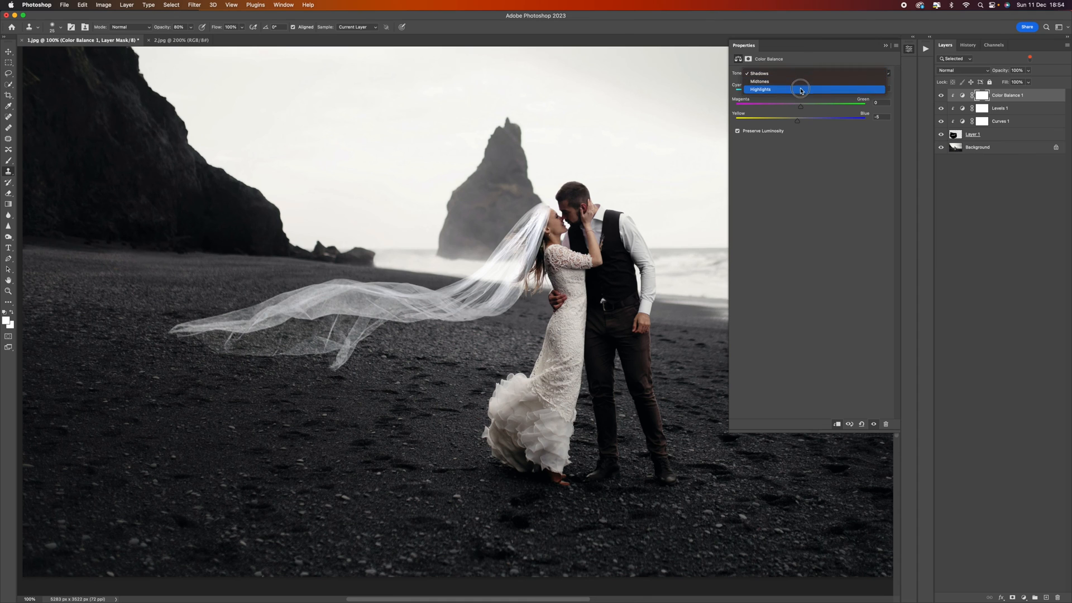
{"action": "left_click", "coordinate": [761, 89]}
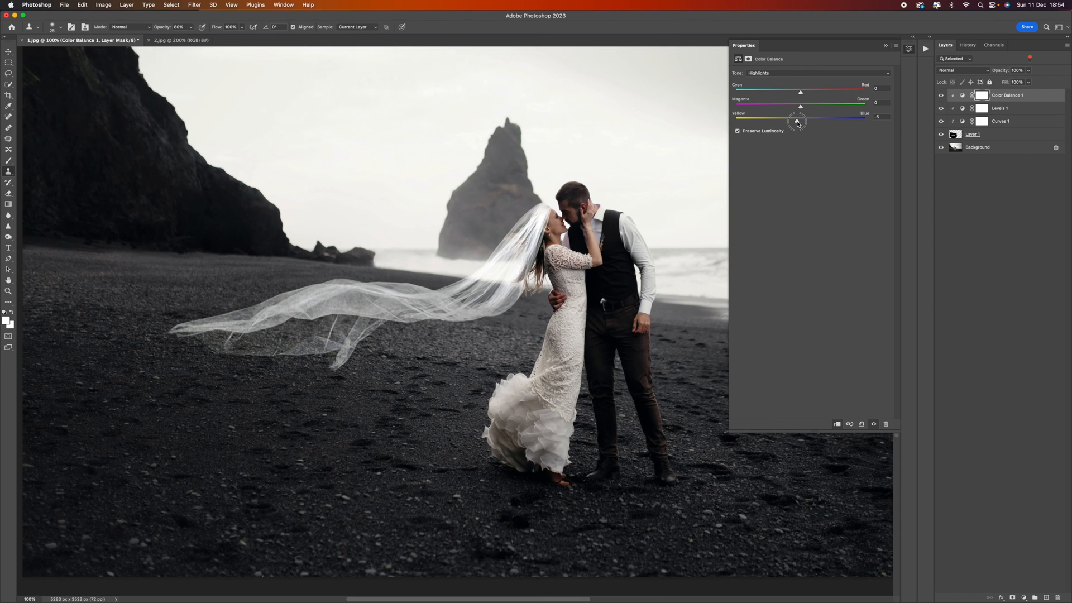
{"action": "left_click", "coordinate": [886, 46]}
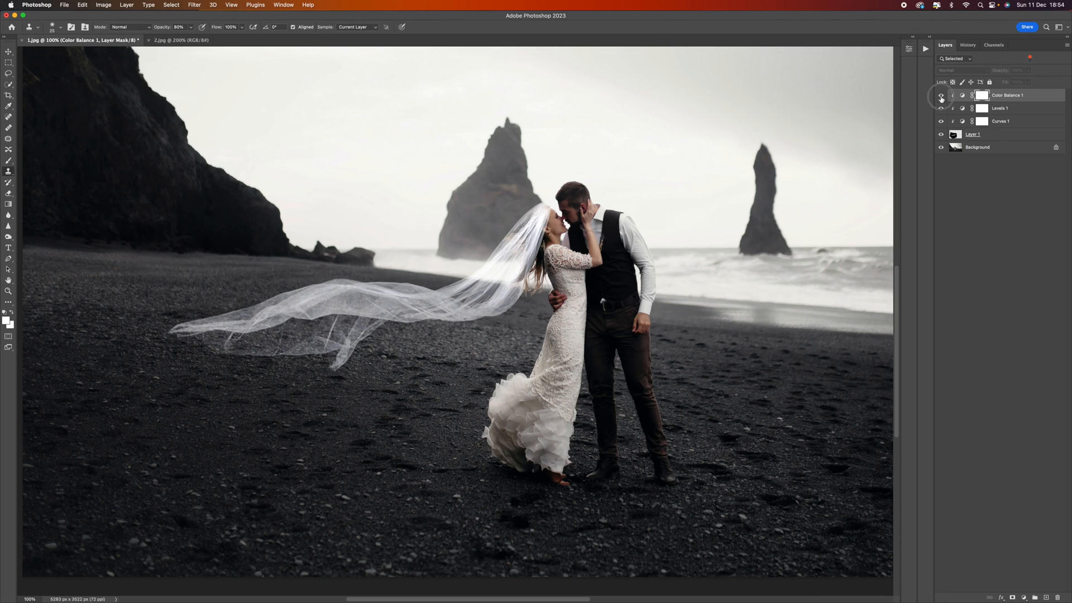
{"action": "left_click", "coordinate": [941, 95]}
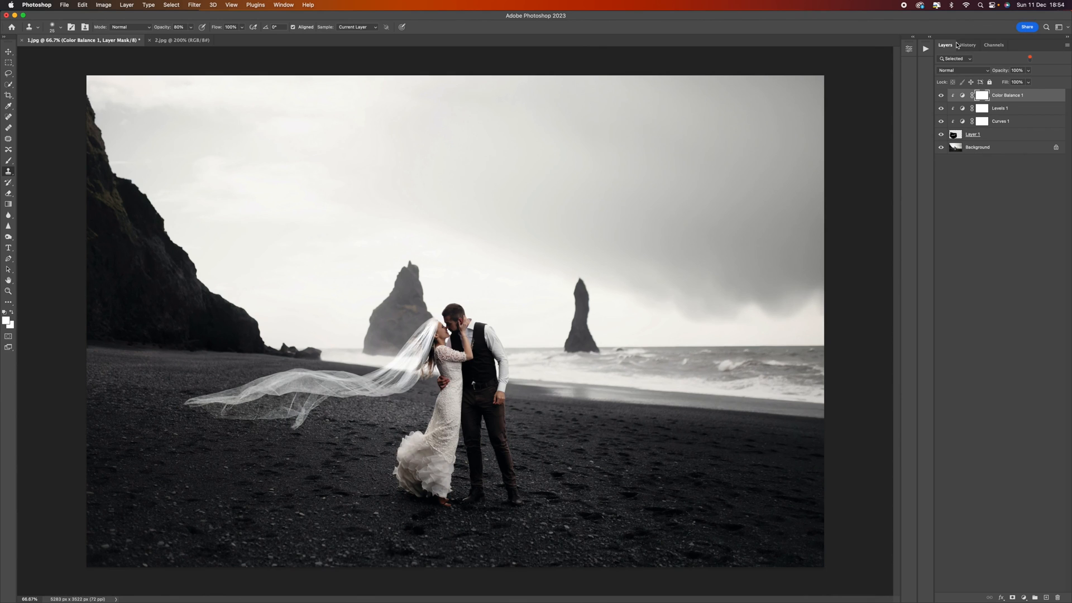
{"action": "left_click", "coordinate": [968, 44]}
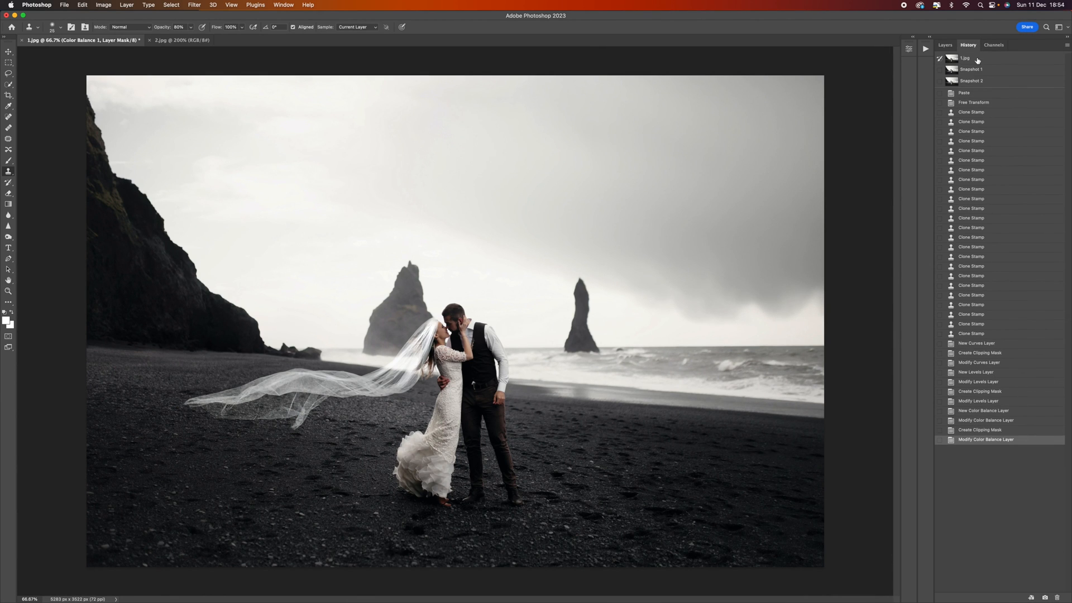
{"action": "left_click", "coordinate": [971, 80]}
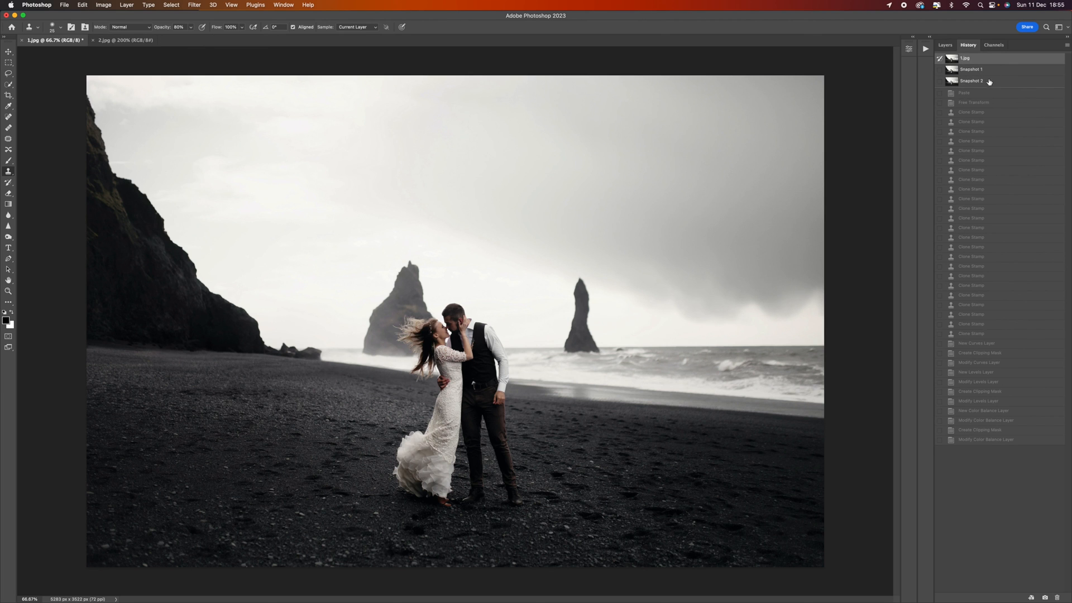
{"action": "left_click", "coordinate": [970, 81]}
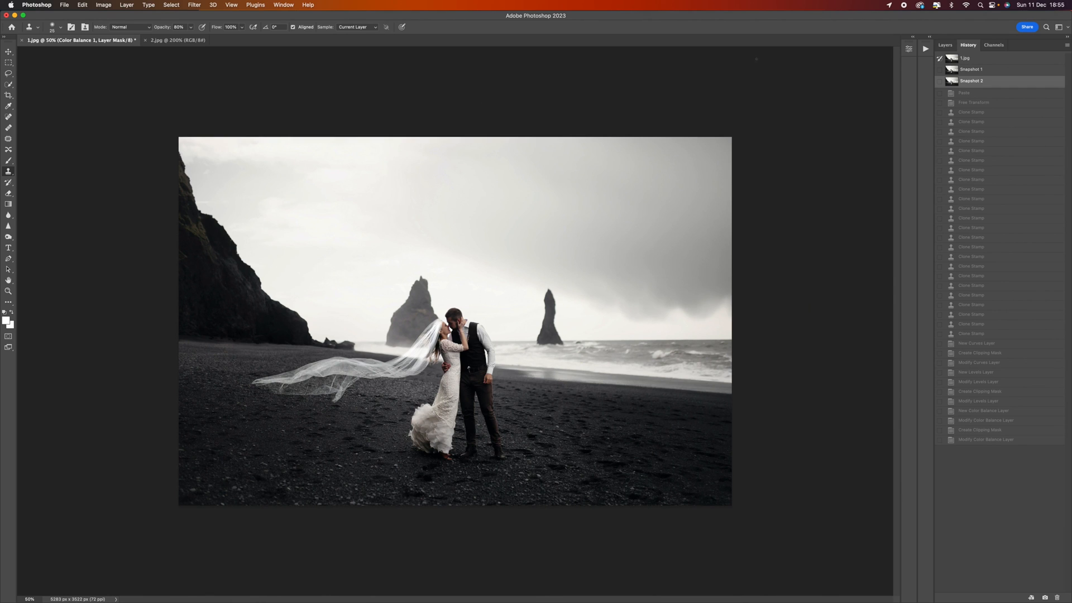
{"action": "mouse_move", "coordinate": [701, 442]}
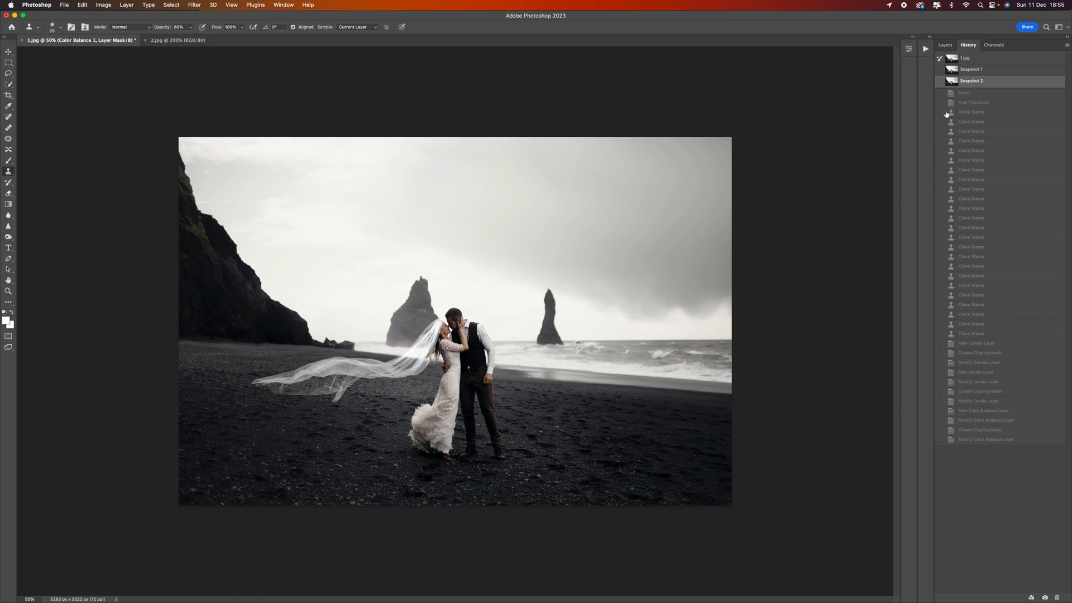
{"action": "left_click", "coordinate": [945, 45]}
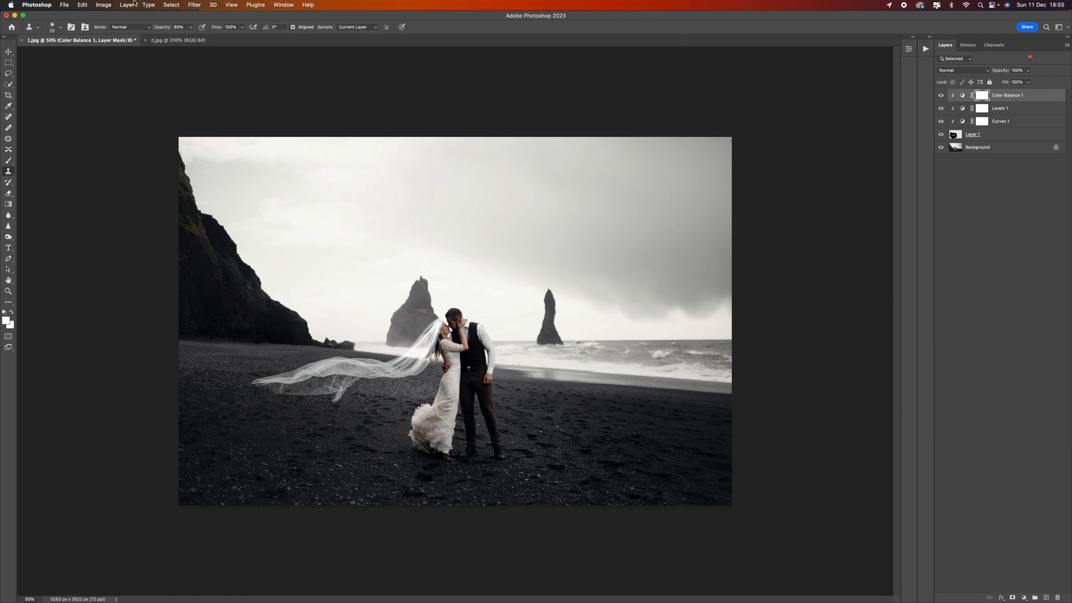
{"action": "left_click", "coordinate": [127, 5]}
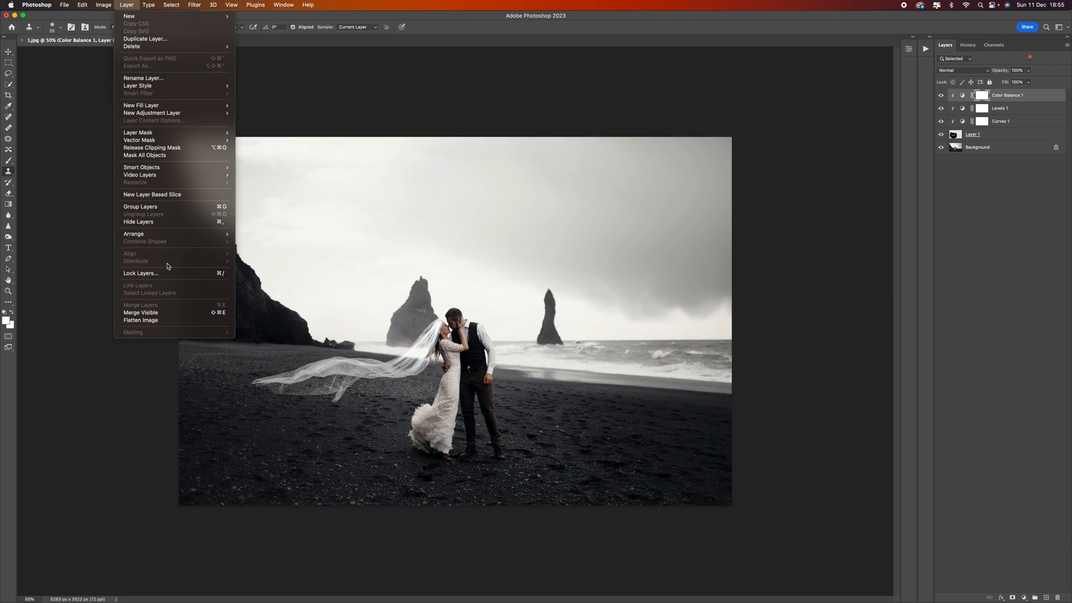
{"action": "left_click", "coordinate": [140, 320]}
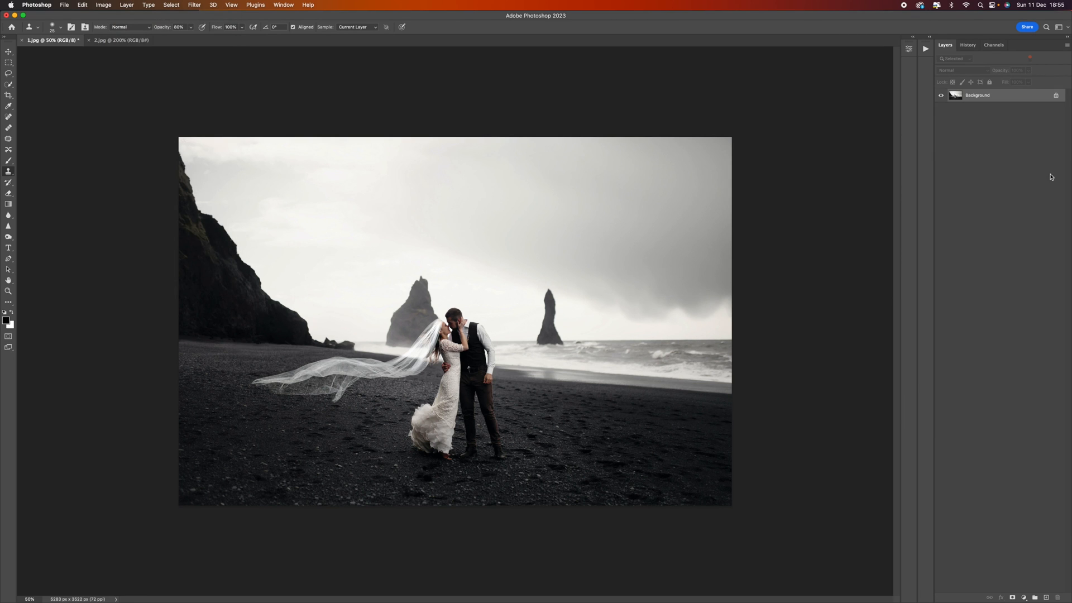
{"action": "mouse_move", "coordinate": [1000, 119]}
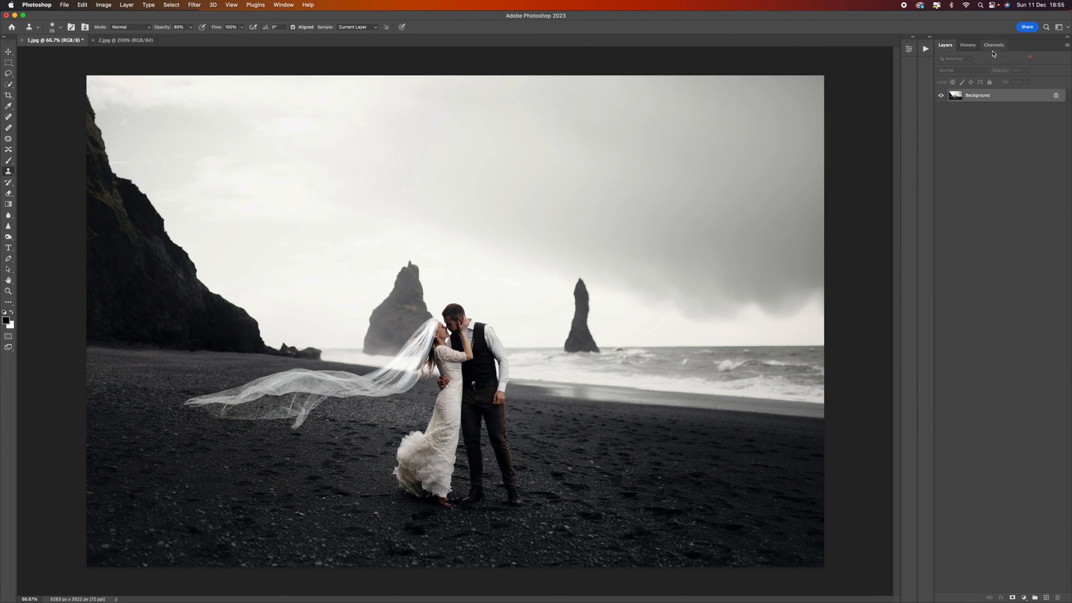
{"action": "left_click", "coordinate": [968, 45]}
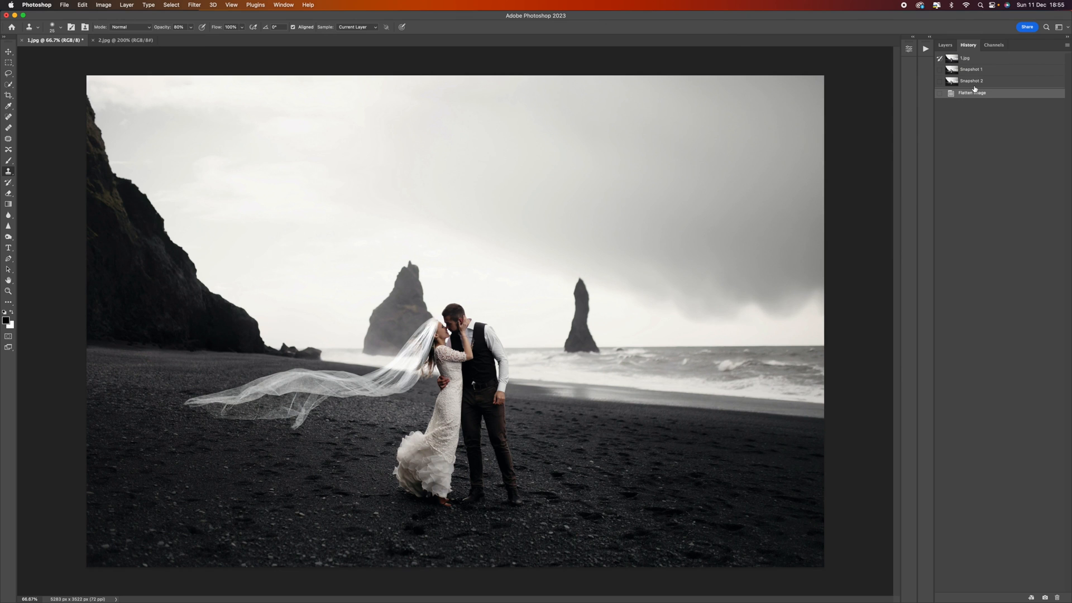
{"action": "left_click", "coordinate": [945, 44]}
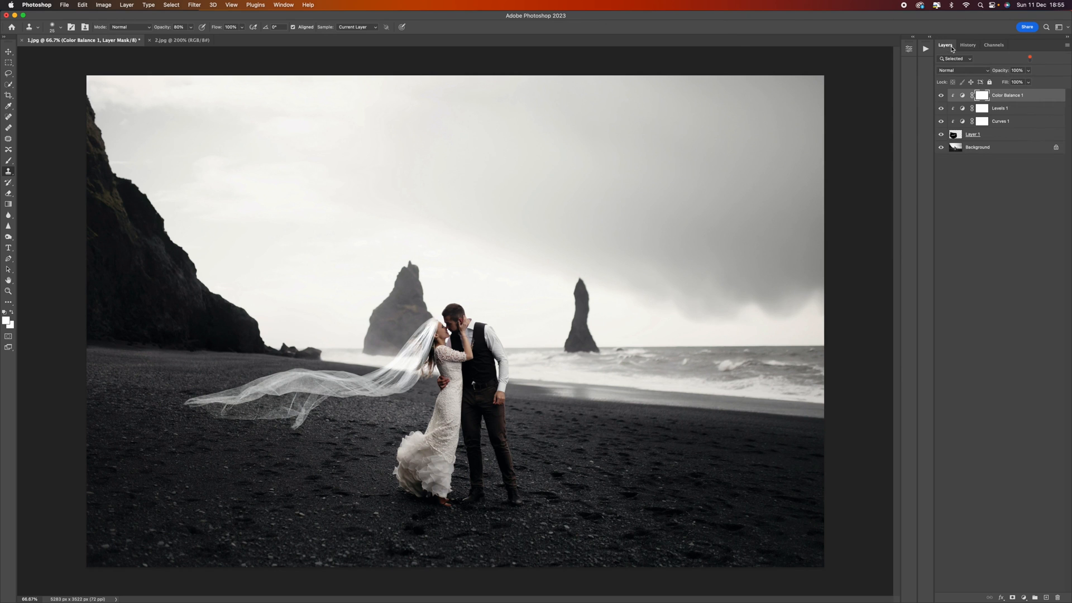
{"action": "left_click", "coordinate": [63, 5]}
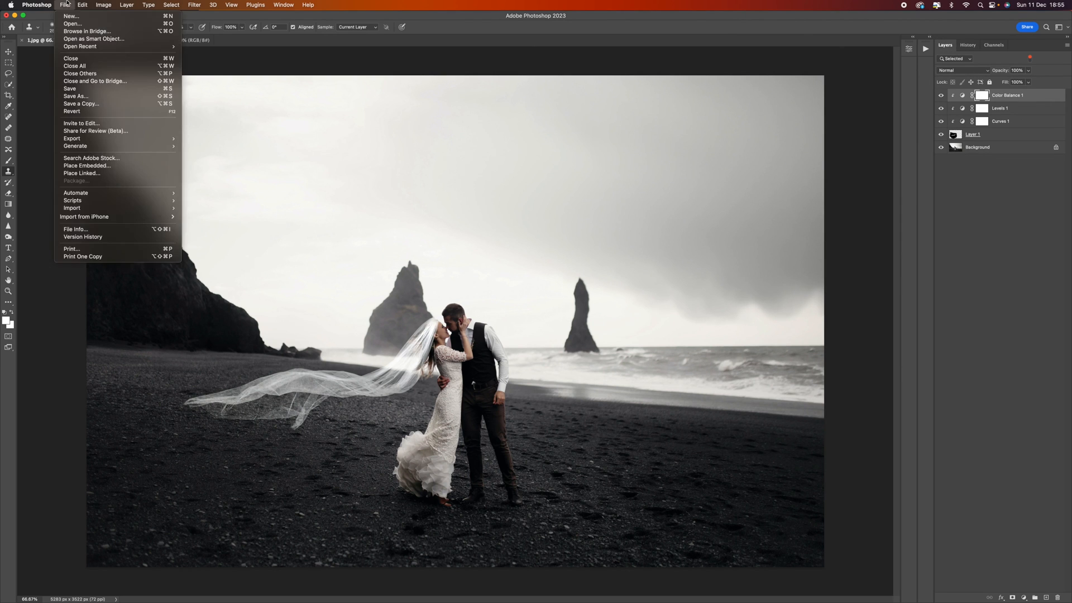
{"action": "left_click", "coordinate": [283, 5]}
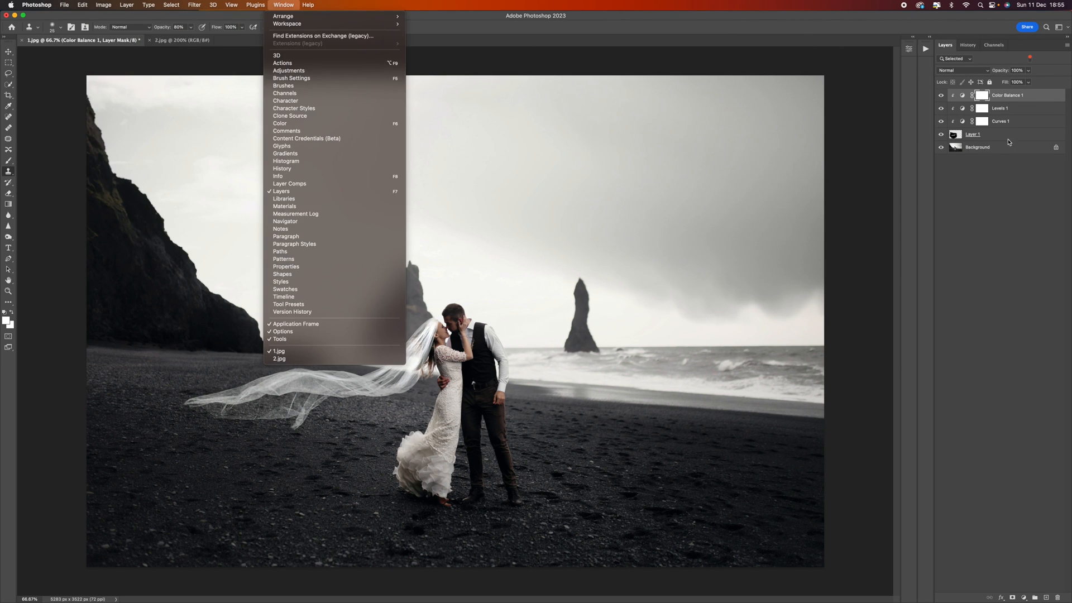
{"action": "left_click", "coordinate": [64, 5]}
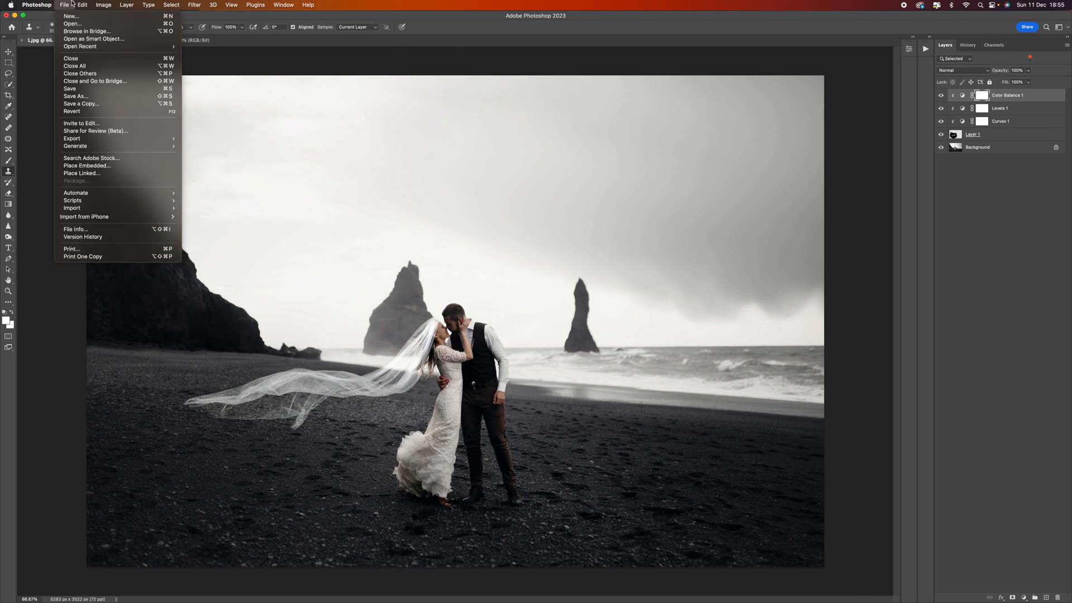
{"action": "mouse_move", "coordinate": [76, 96]}
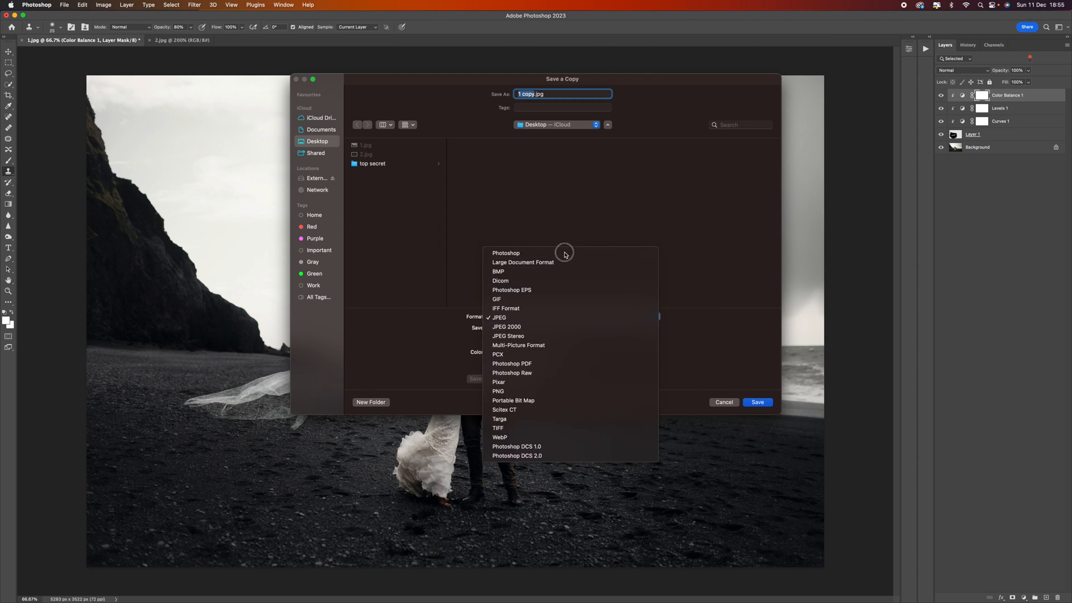
{"action": "left_click", "coordinate": [499, 428]}
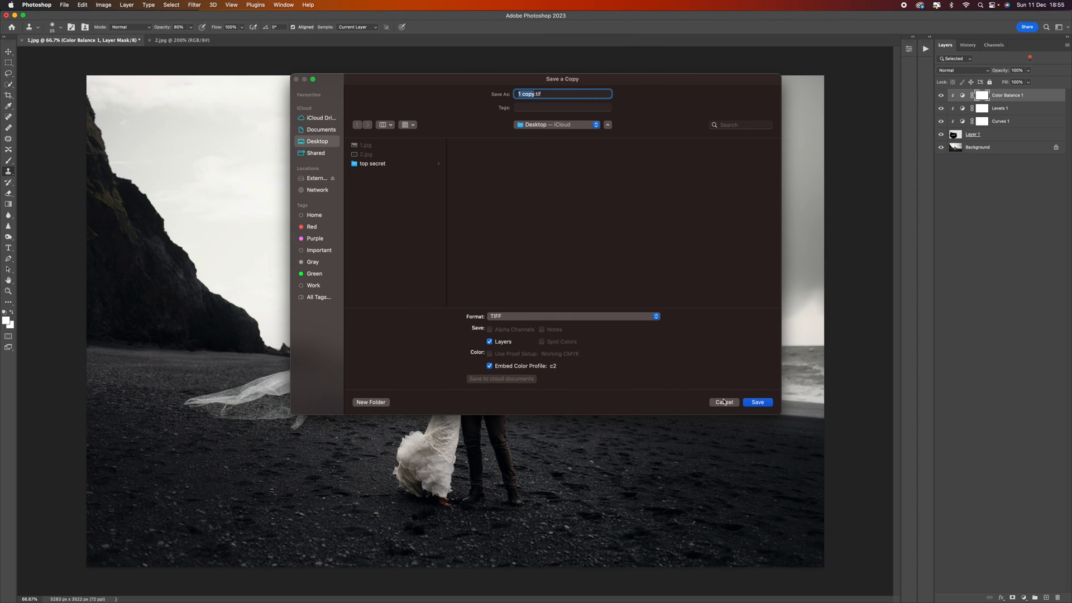
{"action": "left_click", "coordinate": [724, 402]}
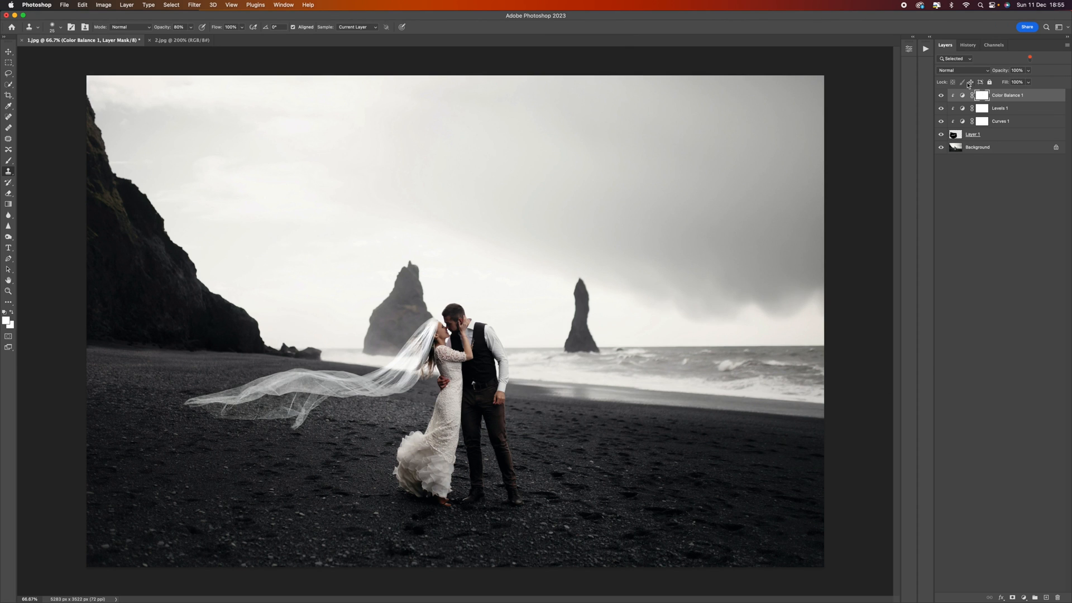
{"action": "mouse_move", "coordinate": [1040, 226]}
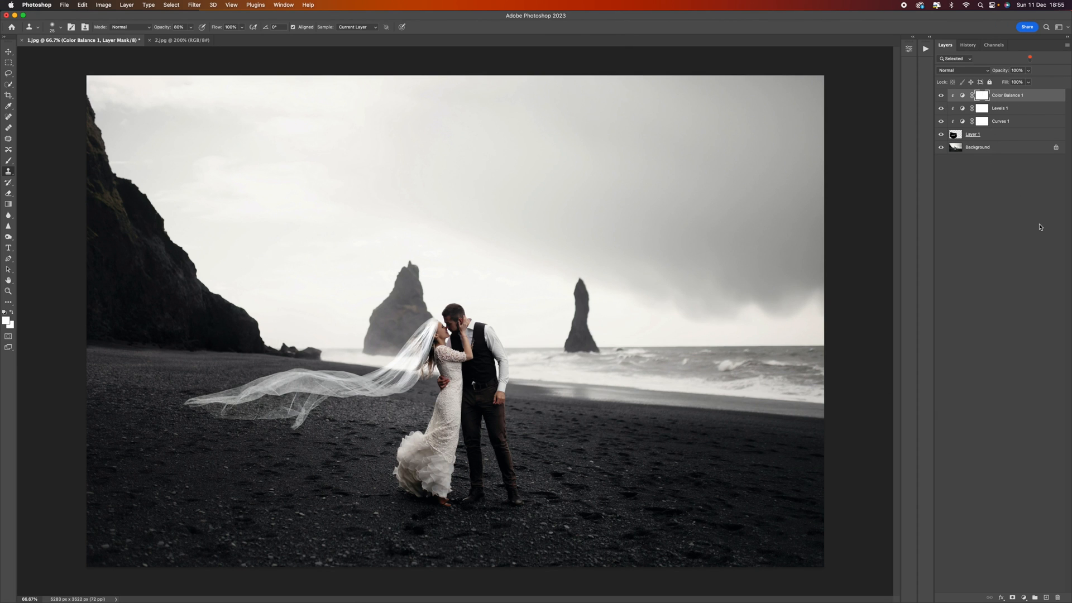